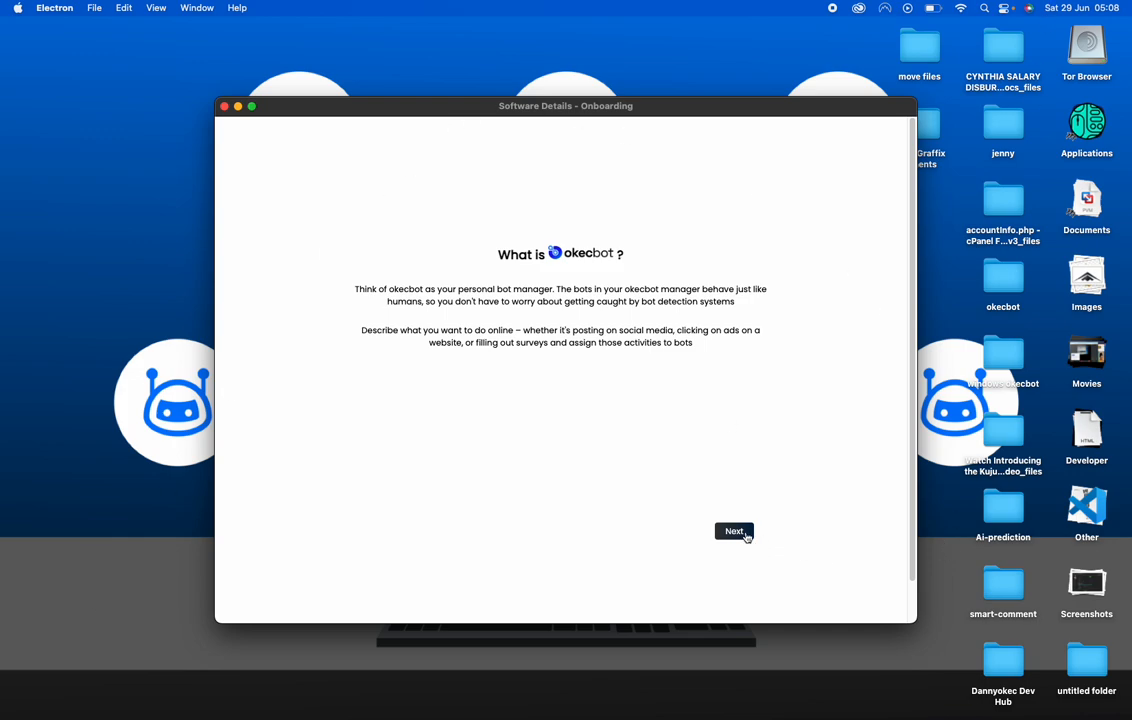
Pass both onboarding screens to reach the OkecBot Engine API key page, briefly opening Launchpad
click(734, 531)
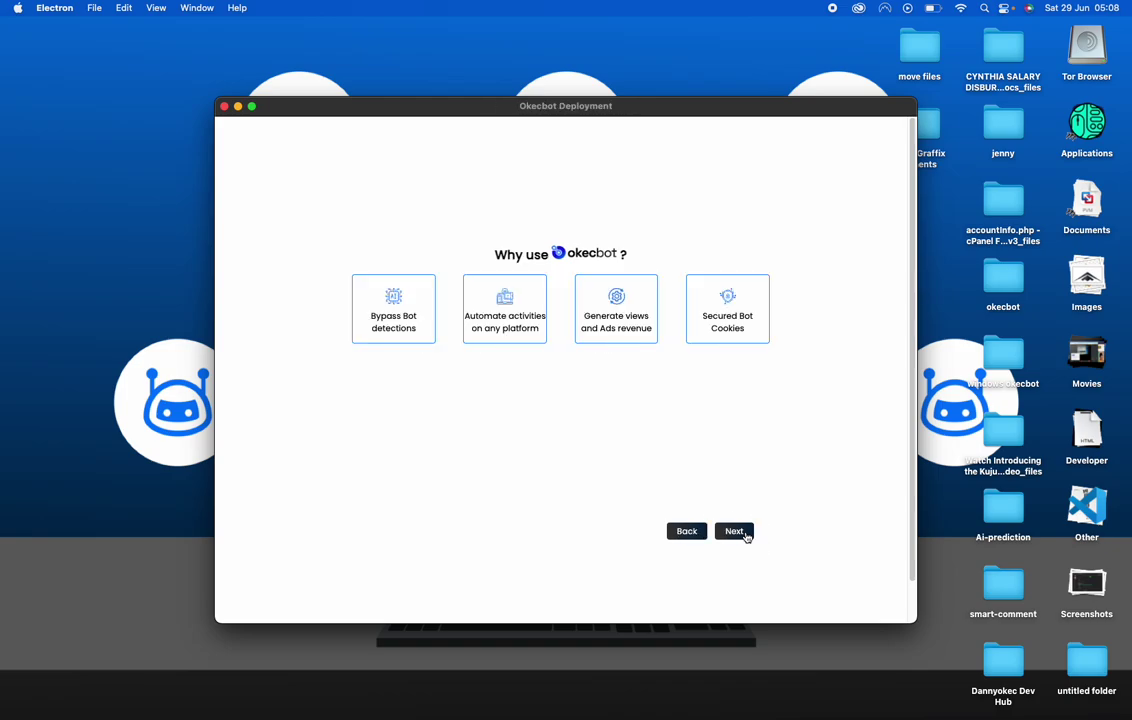
click(734, 531)
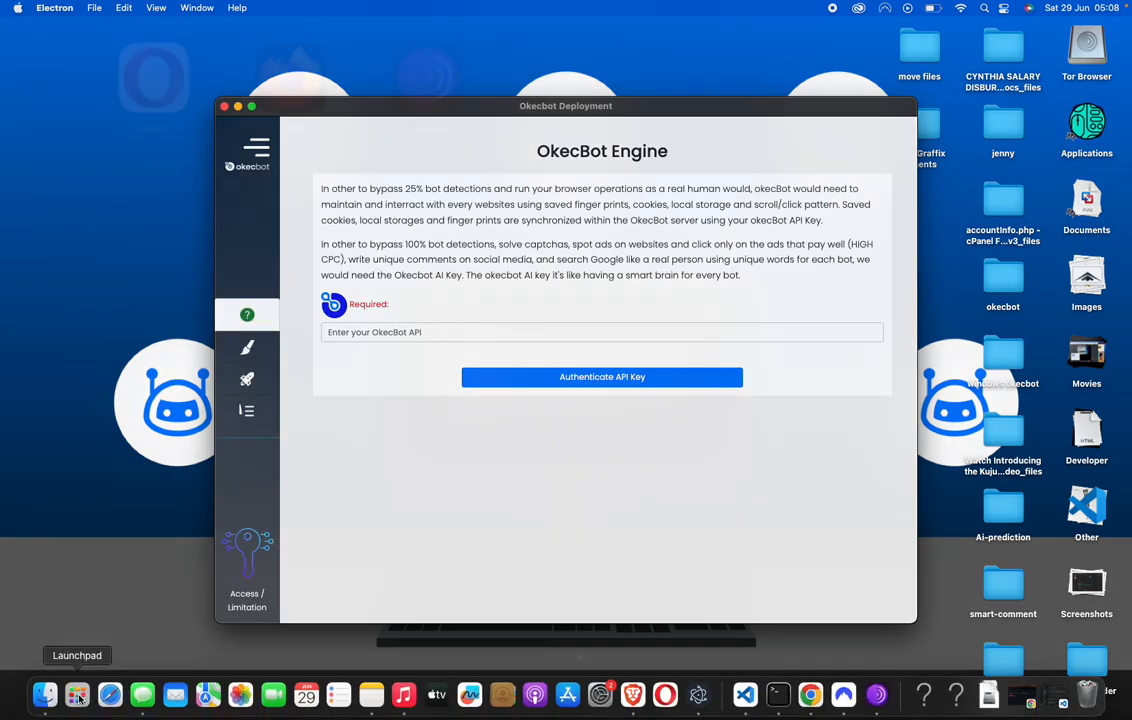
click(77, 694)
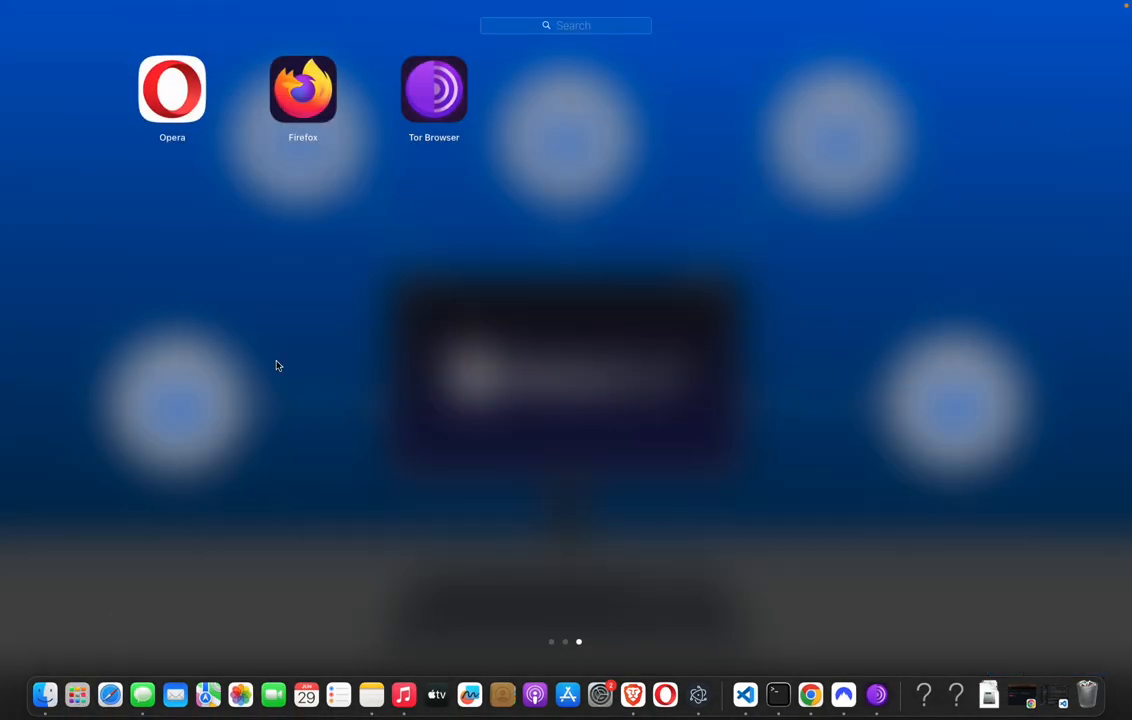
scroll(left, 3)
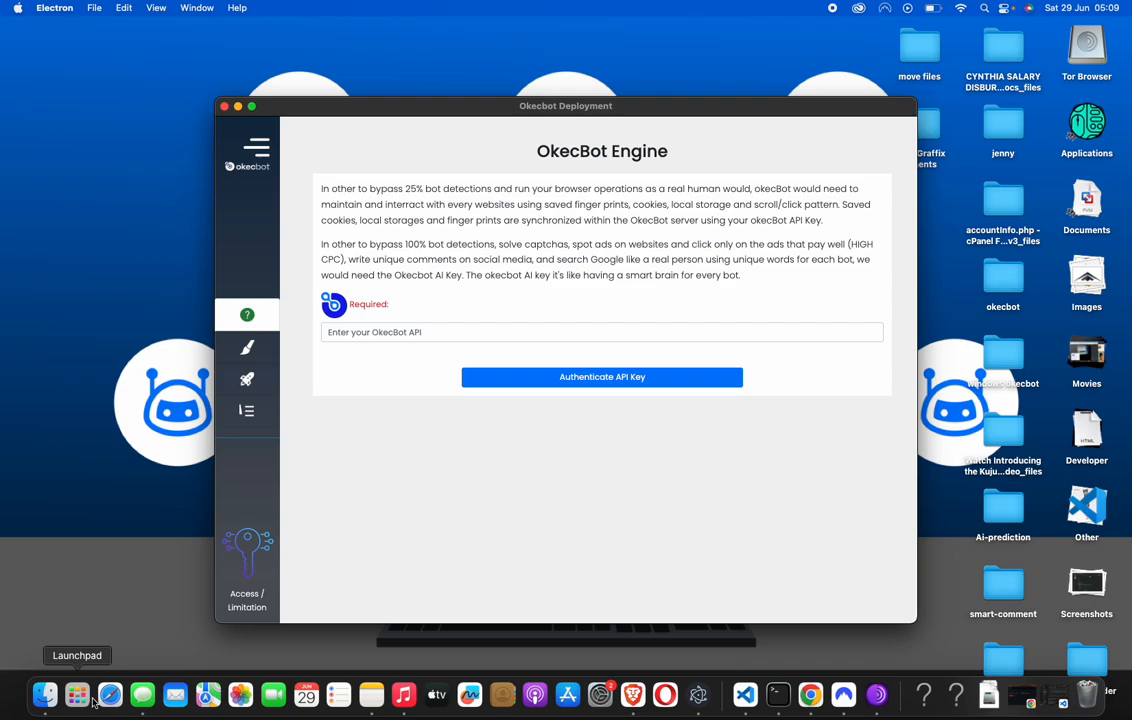
mouse_move(470, 397)
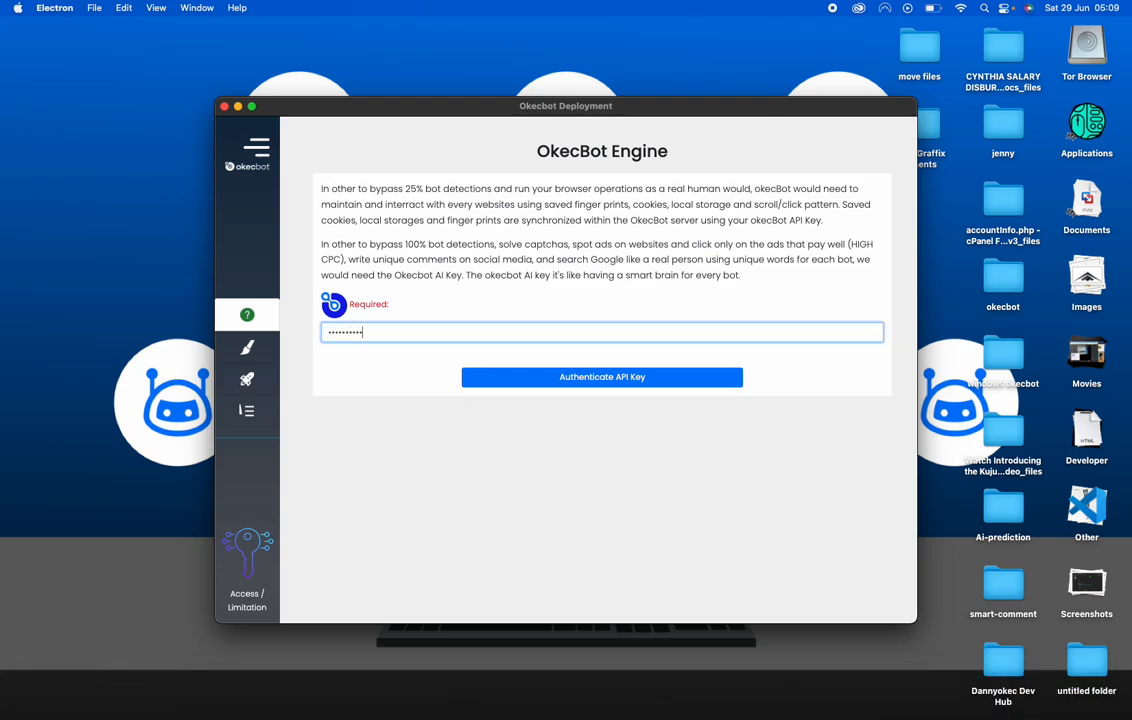
Authenticate the entered OkecBot API key to reach the account details page
click(601, 377)
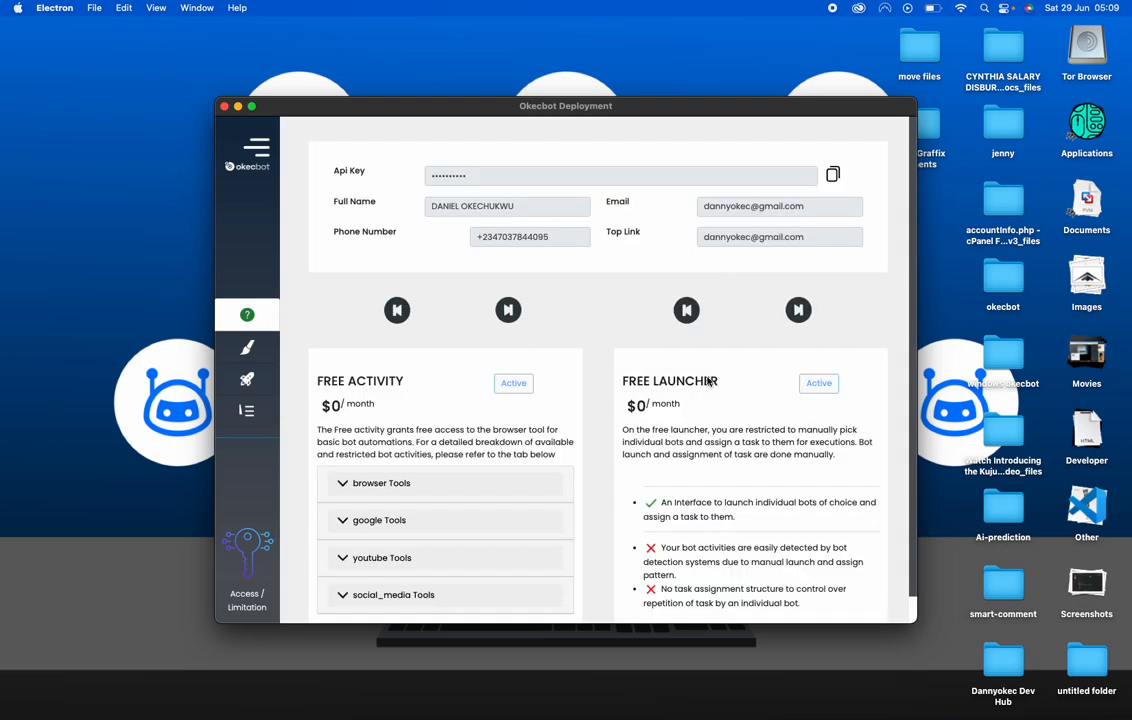
mouse_move(340, 63)
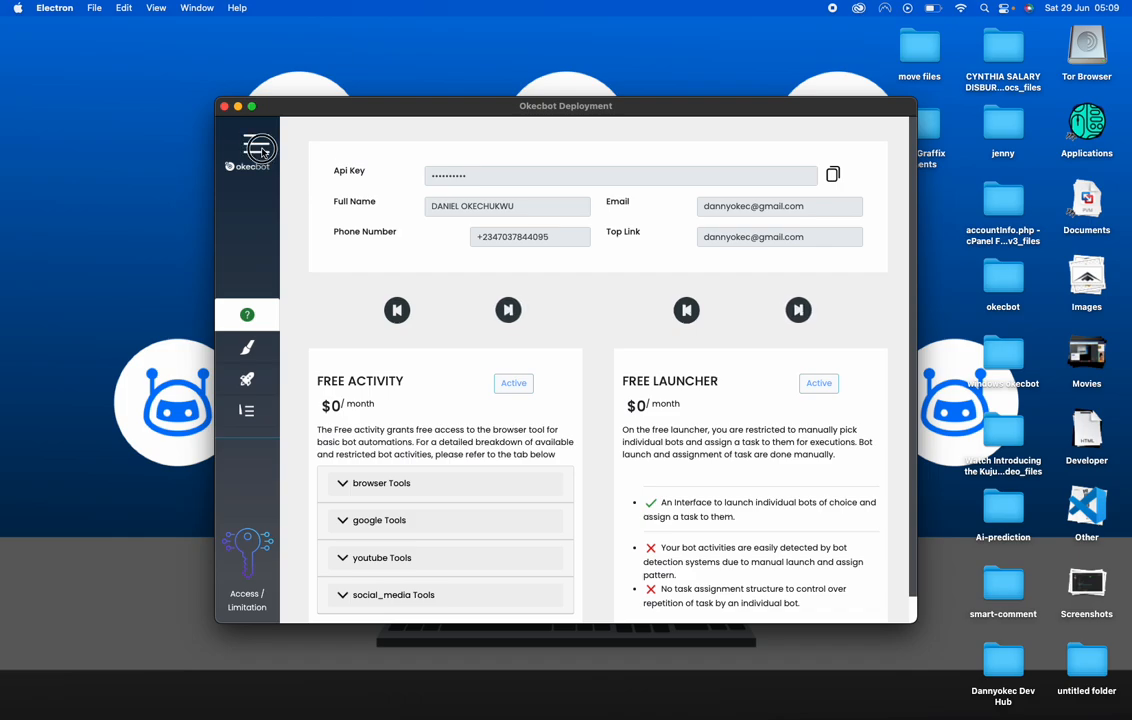
Expand the sidebar menu to reveal Create Bots, Create Locations and Create Tasks
click(297, 147)
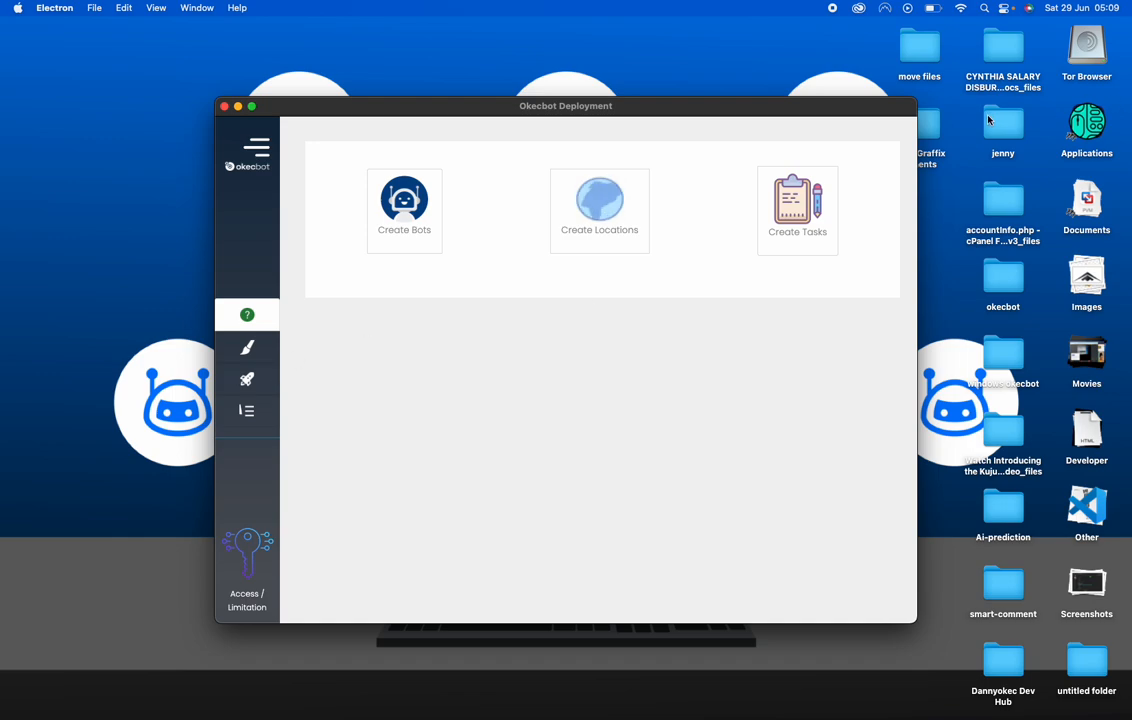
In Create Tasks, load the saved 'youtube comment' activity into the executable list
click(797, 200)
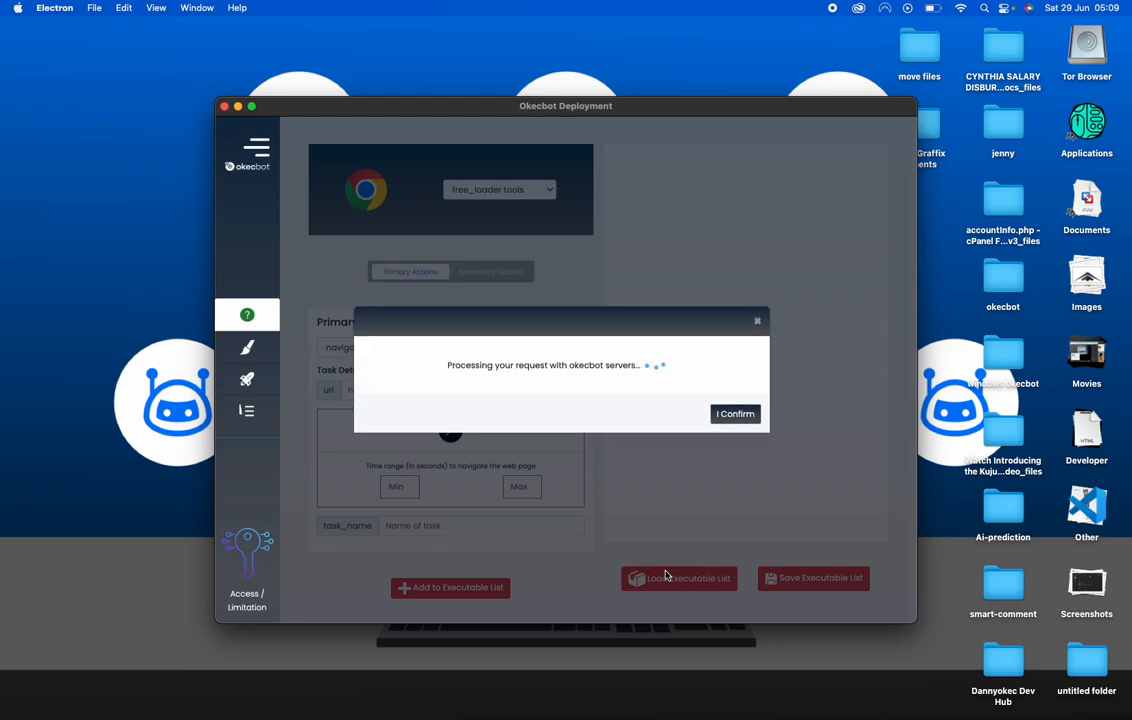
click(735, 413)
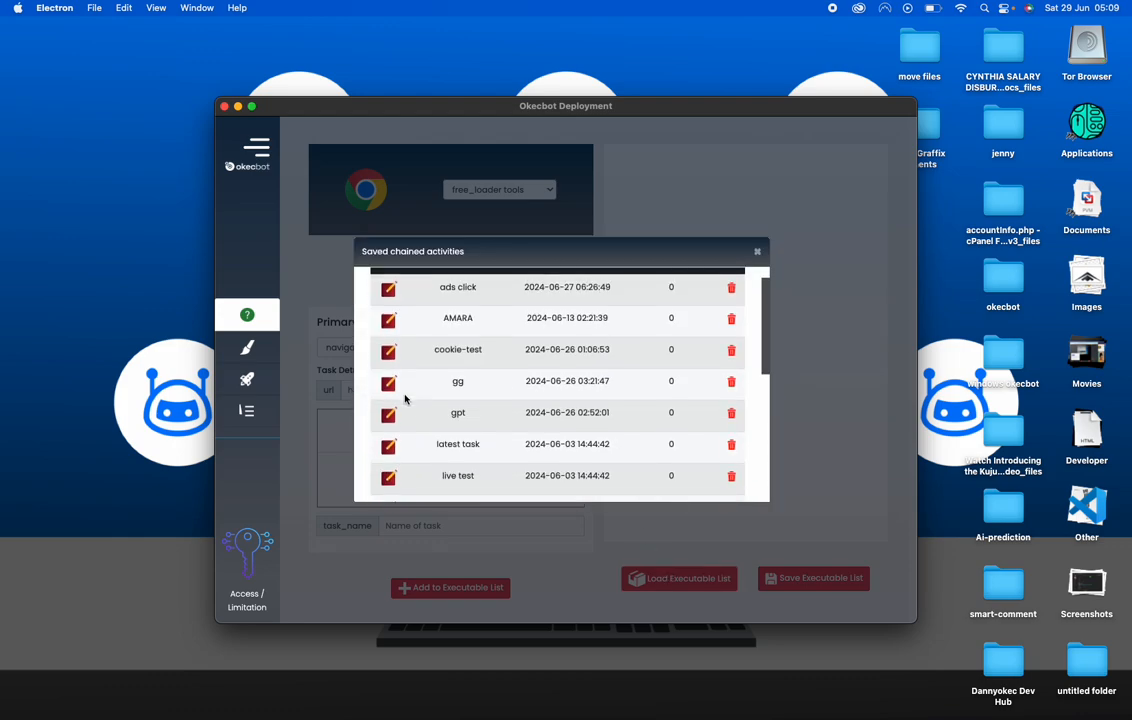
scroll(down, 3)
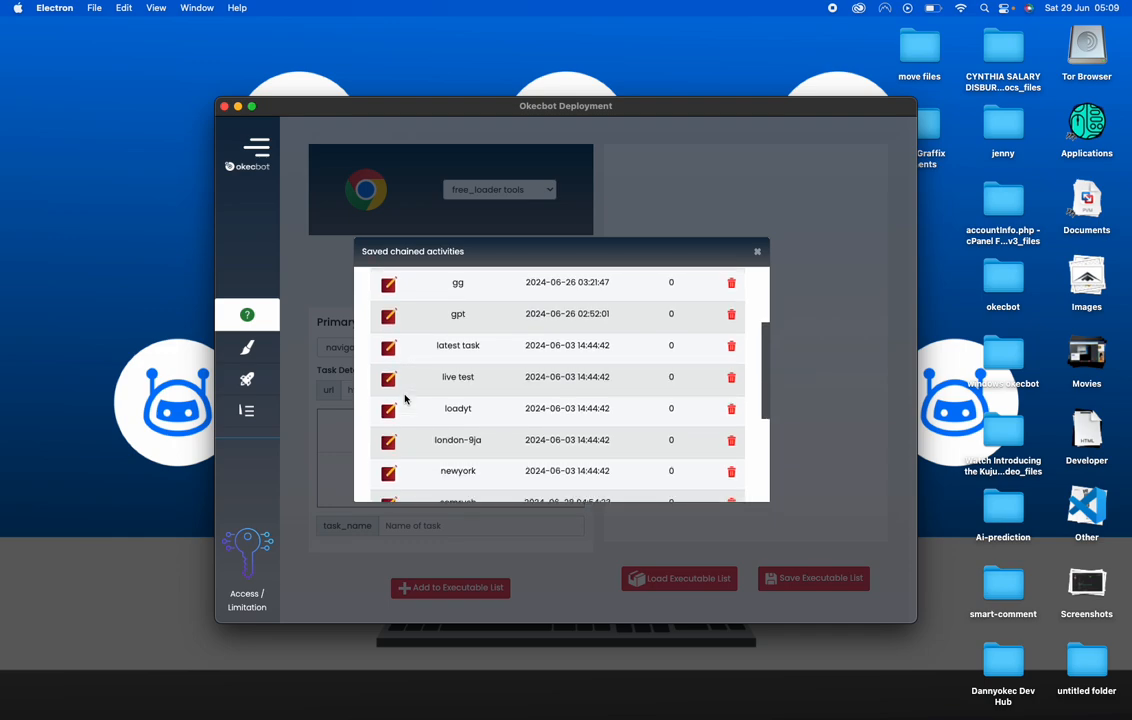
scroll(down, 3)
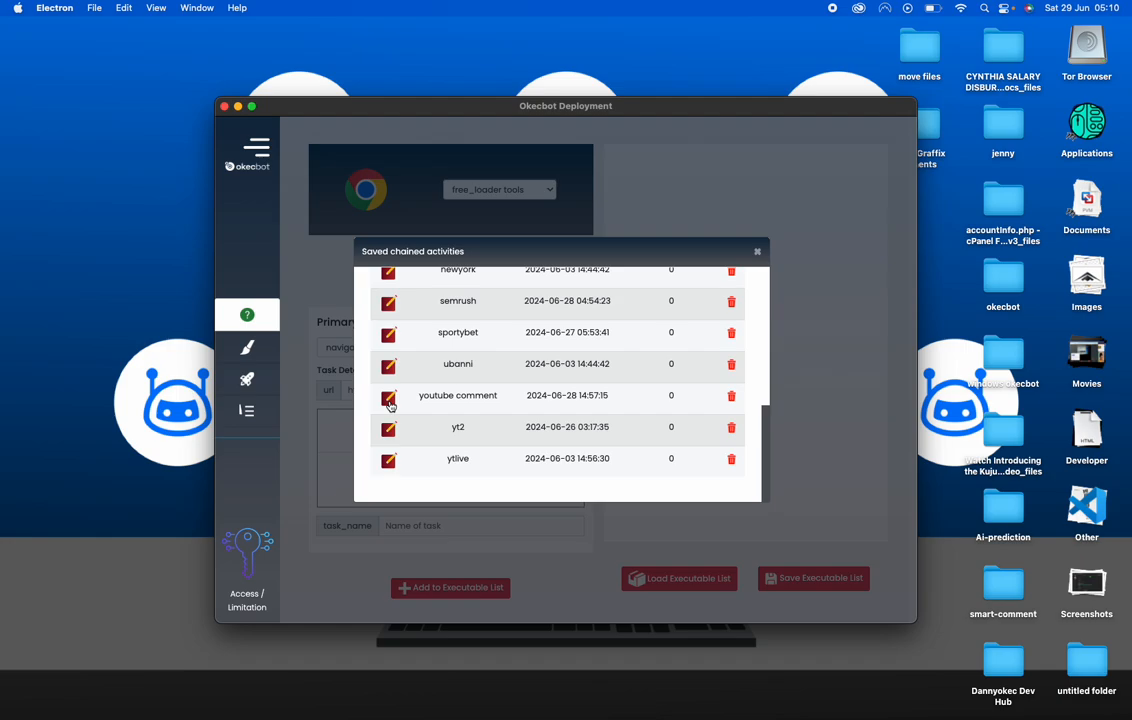
click(388, 397)
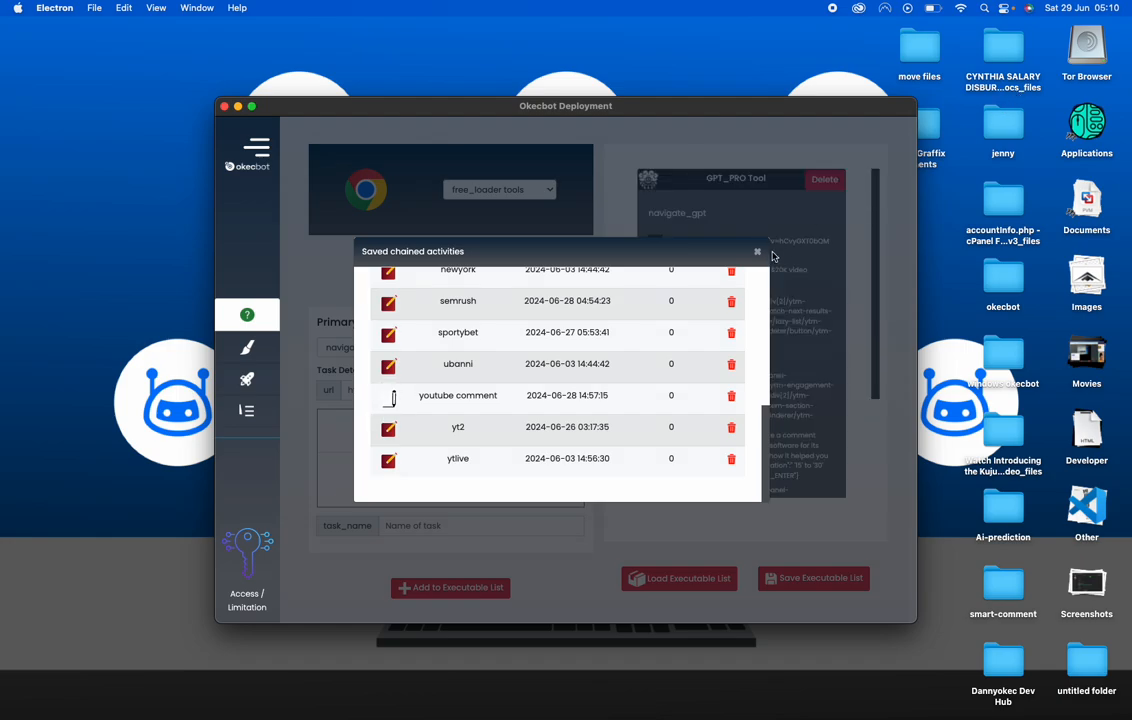
Close the Saved chained activities dialog and scroll to the Executable List's bottom
click(757, 251)
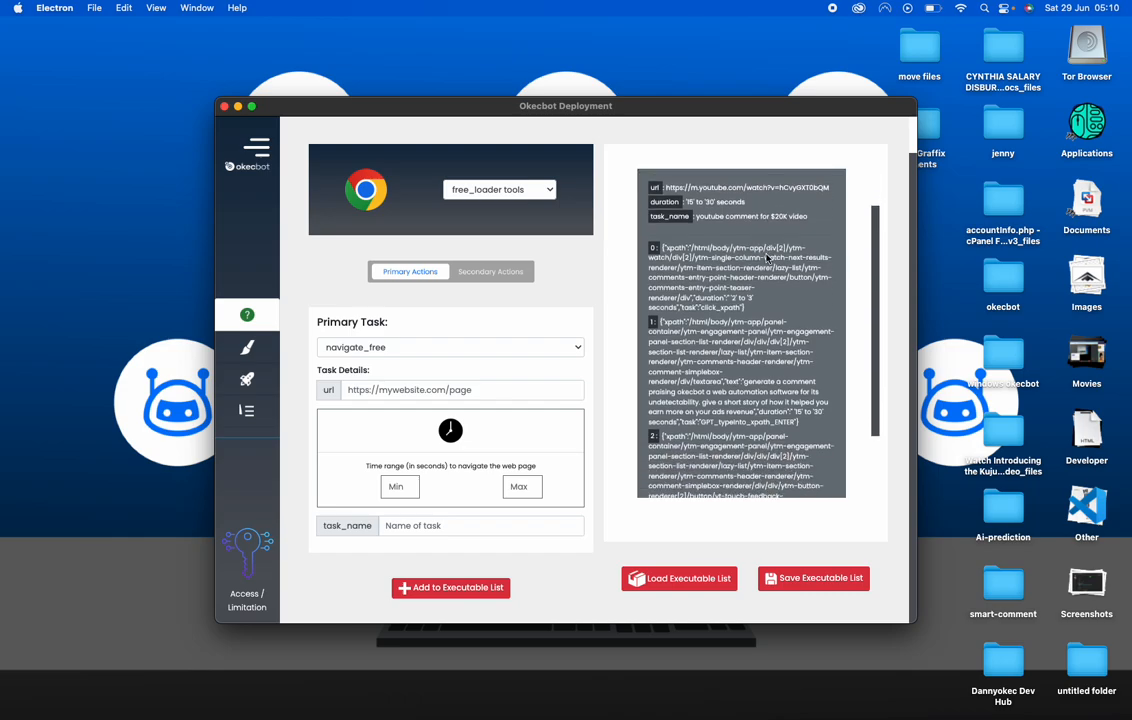
scroll(down, 3)
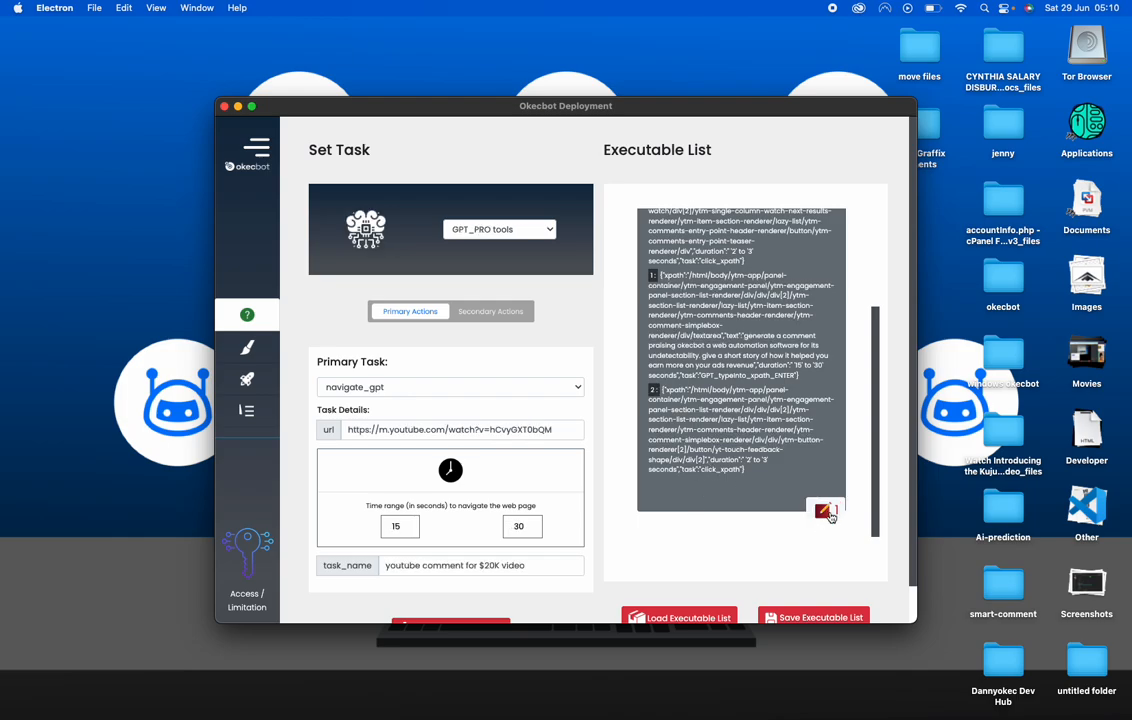
Pull the Executable List's steps back into the task editor, emptying the list
click(825, 510)
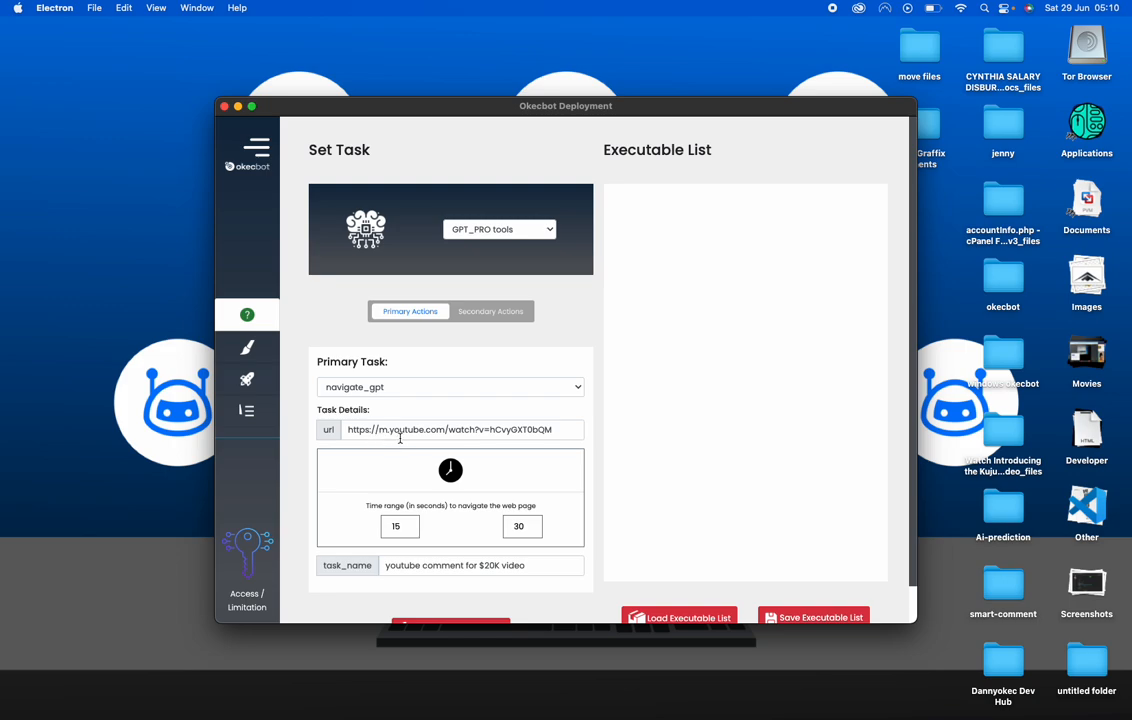
mouse_move(362, 537)
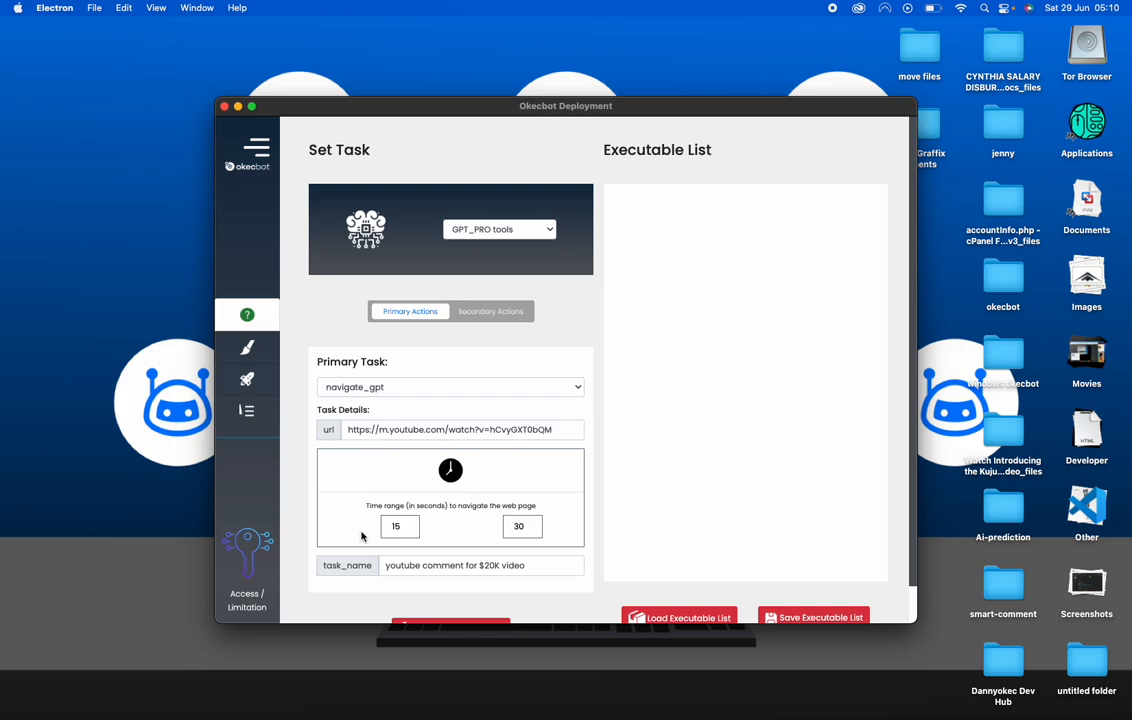
scroll(down, 3)
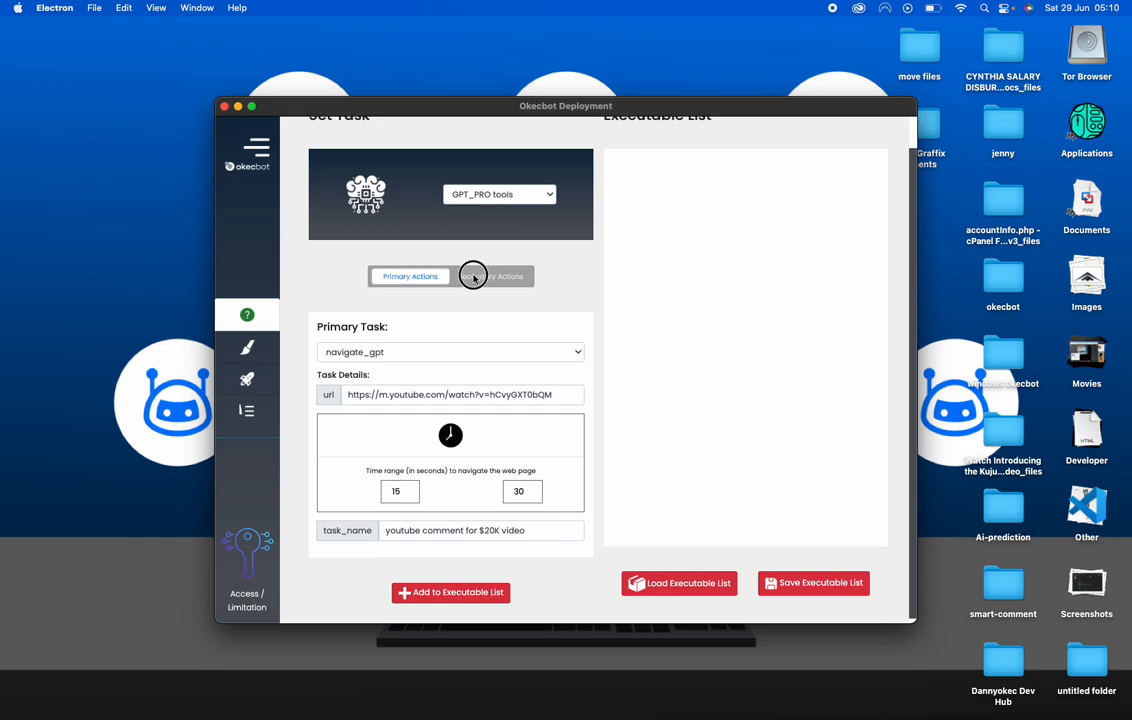
Show the secondary steps GPT_typeinto_xpath_ENTER and click_xpath with their paths and timings
click(491, 276)
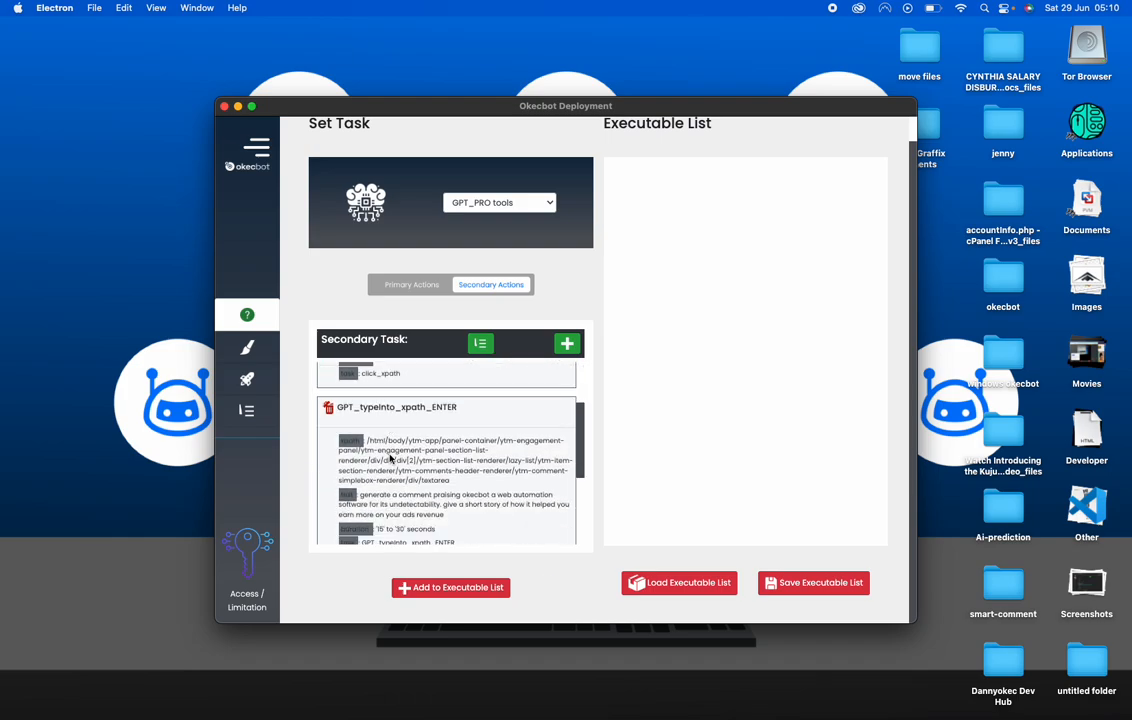
scroll(down, 3)
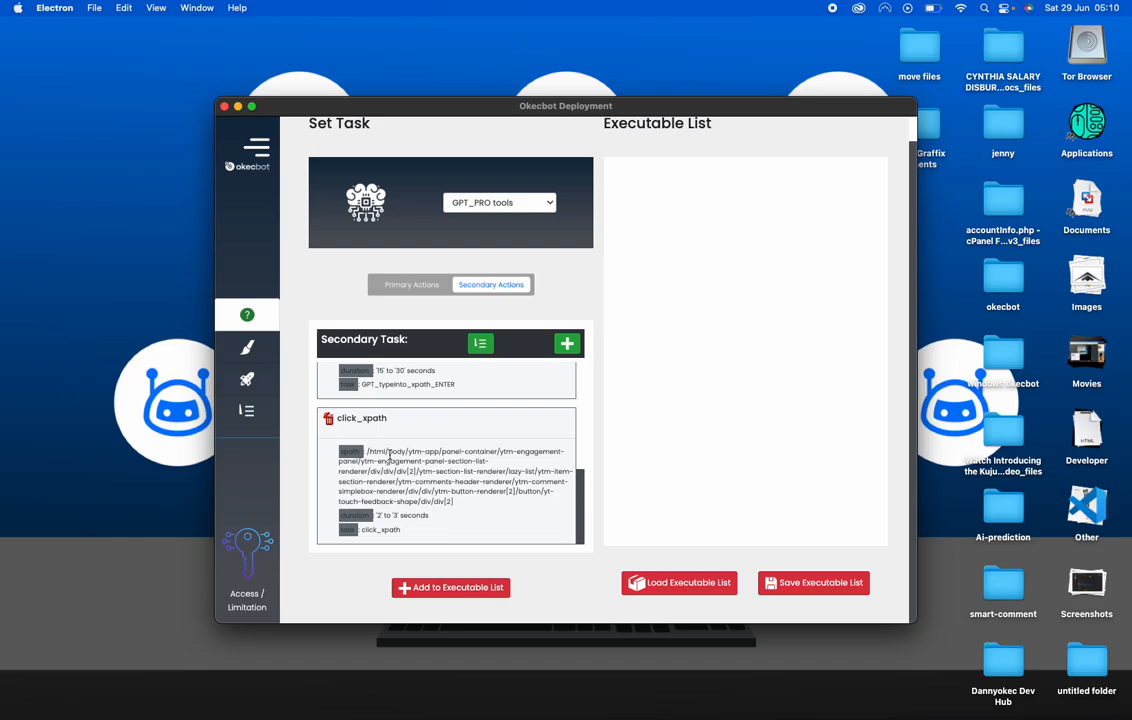
mouse_move(714, 260)
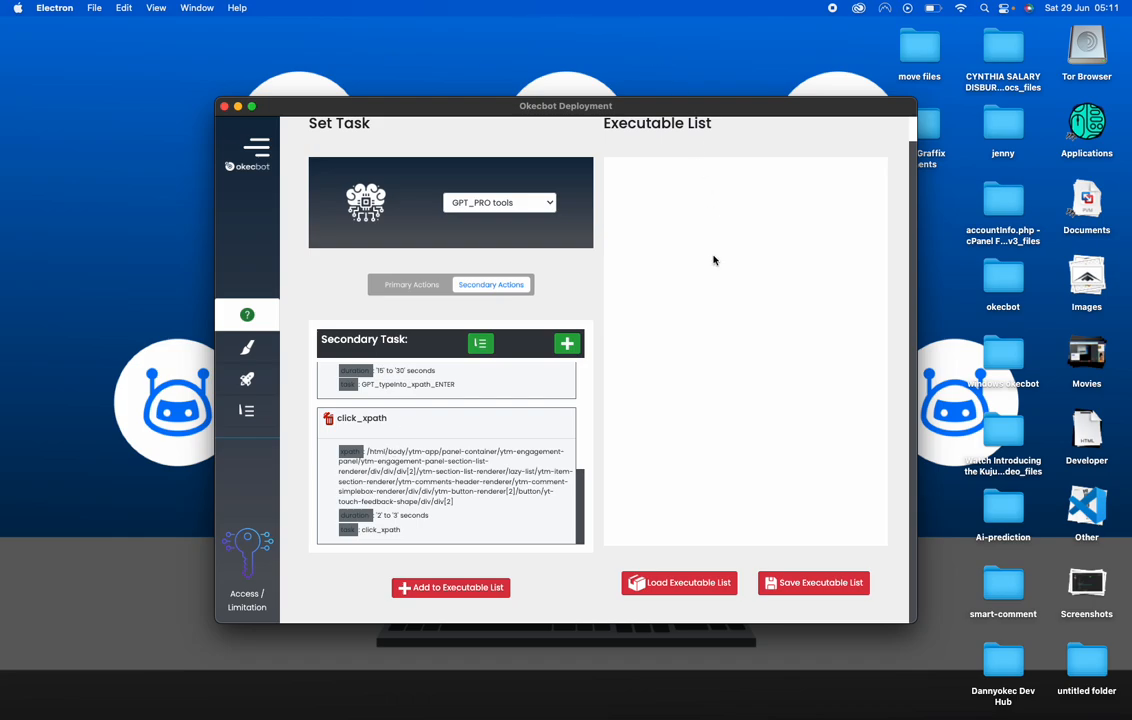
mouse_move(605, 314)
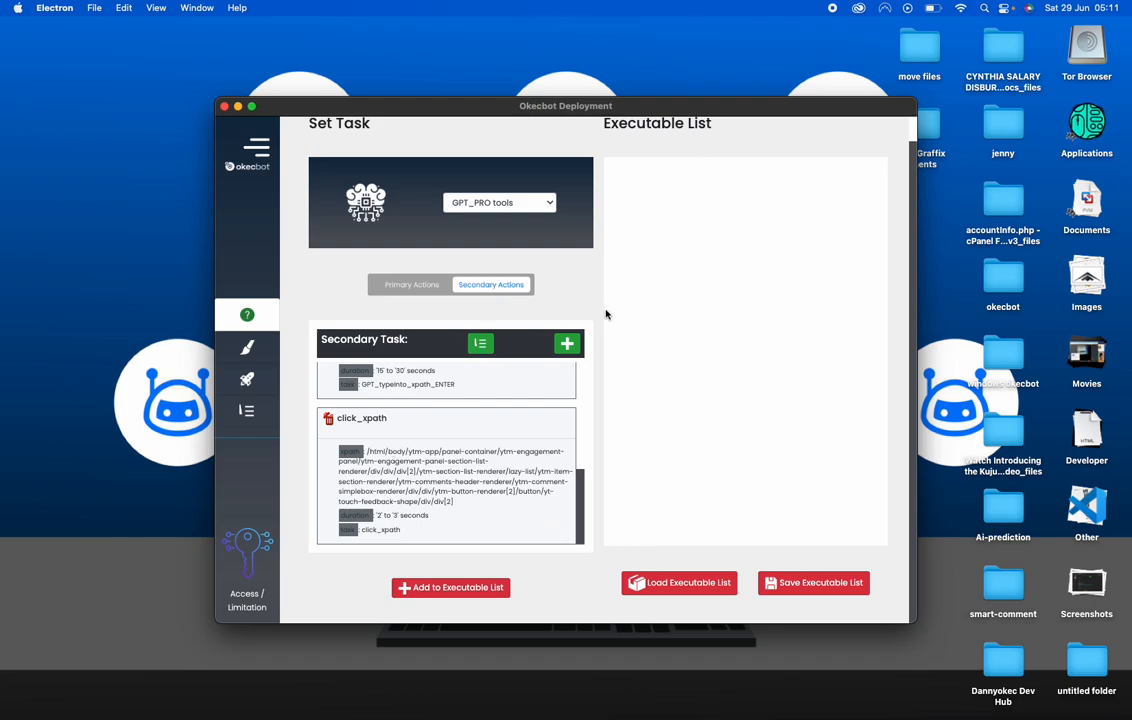
mouse_move(175, 418)
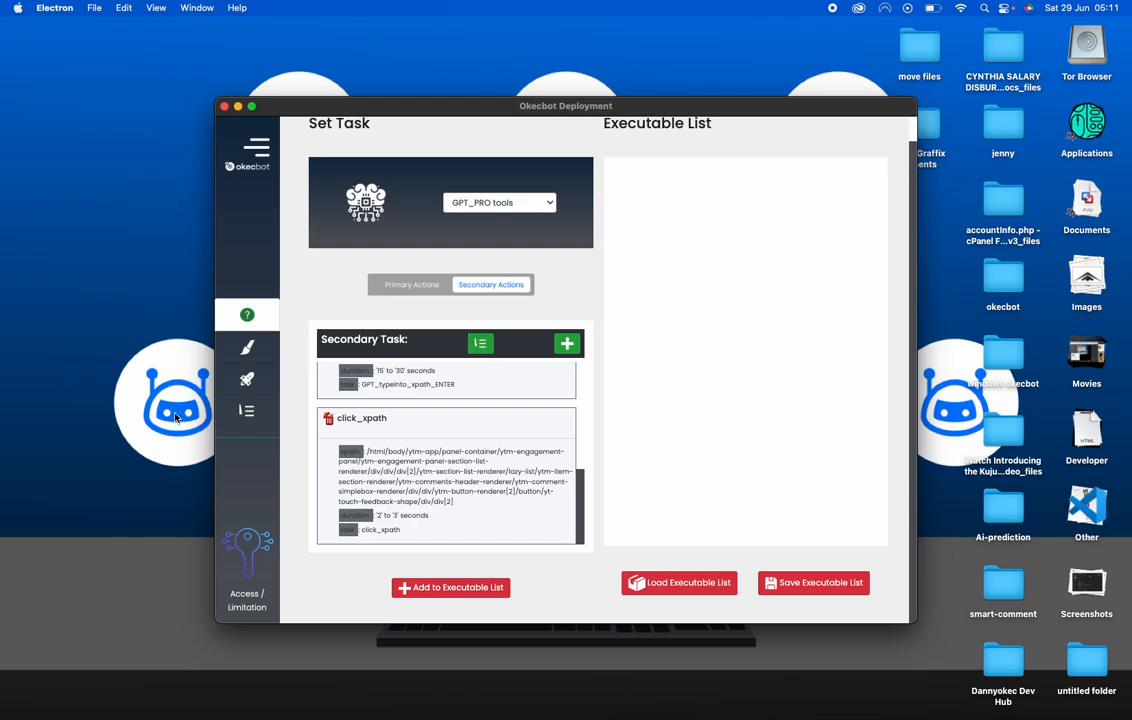
mouse_move(230, 390)
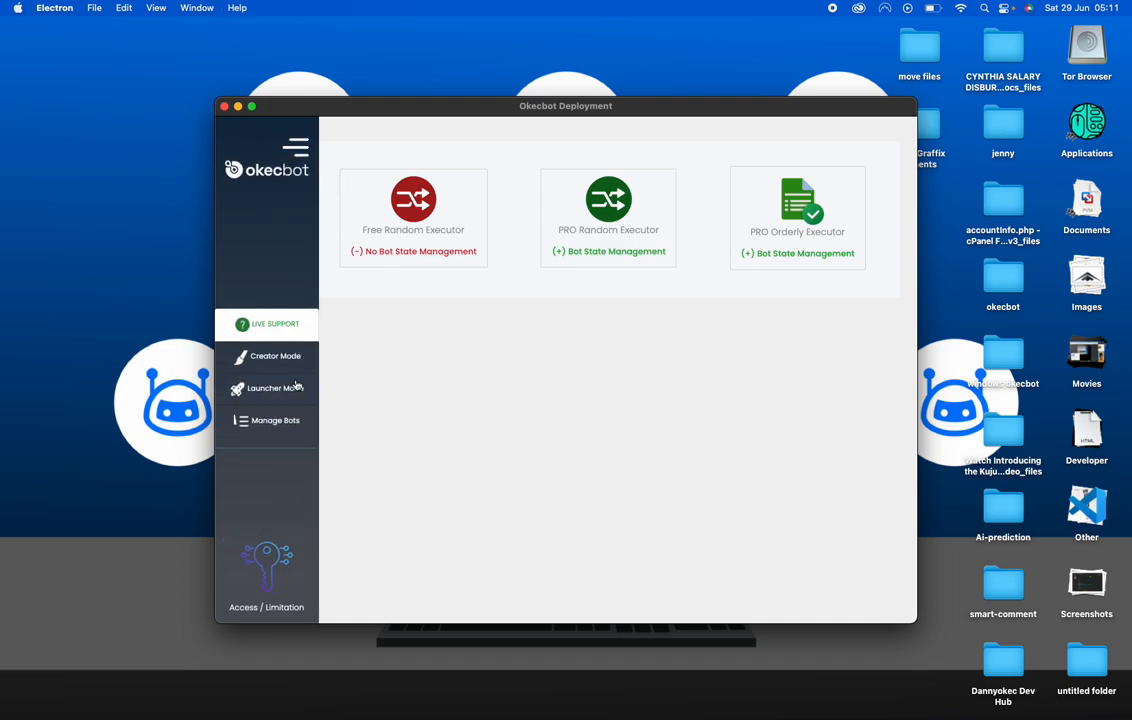
click(296, 147)
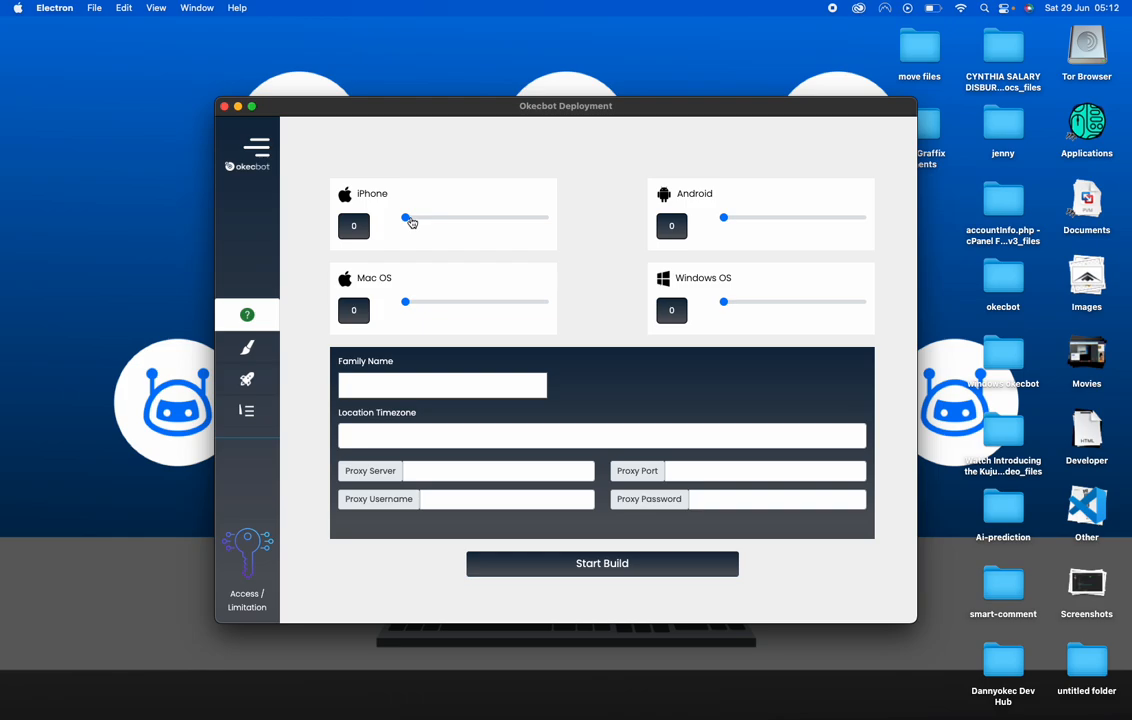
mouse_move(366, 194)
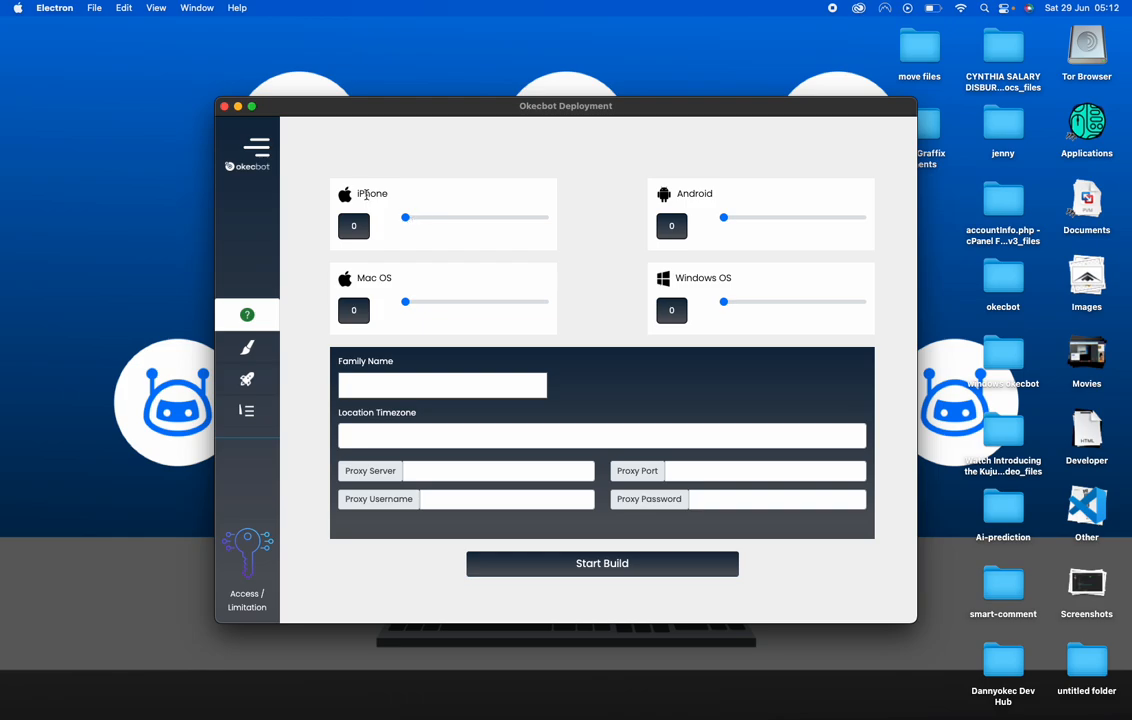
mouse_move(665, 195)
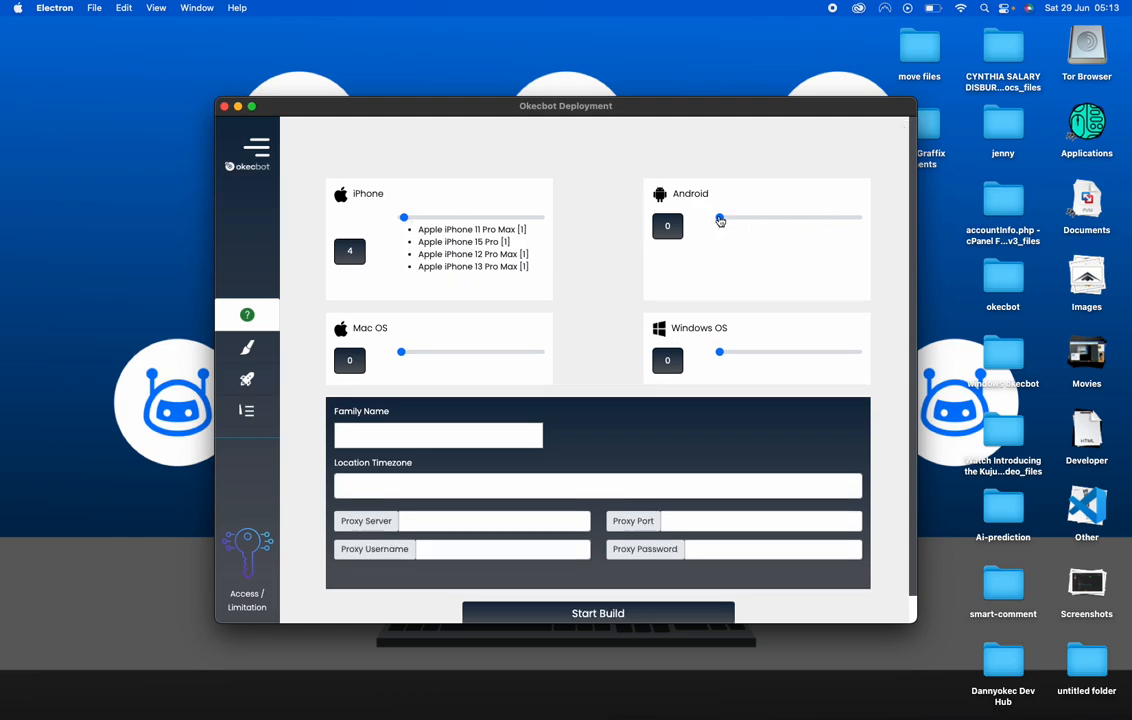
Set the Android bot count to 4 and place the cursor in Family Name
drag(720, 218, 720, 218)
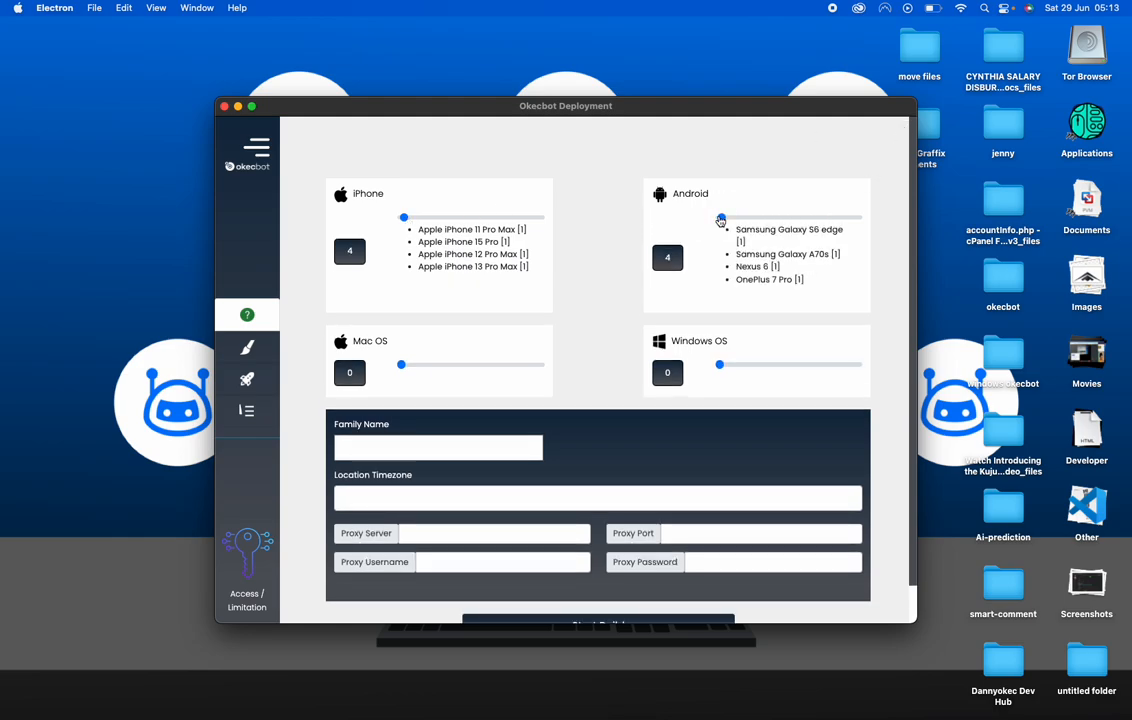
mouse_move(801, 216)
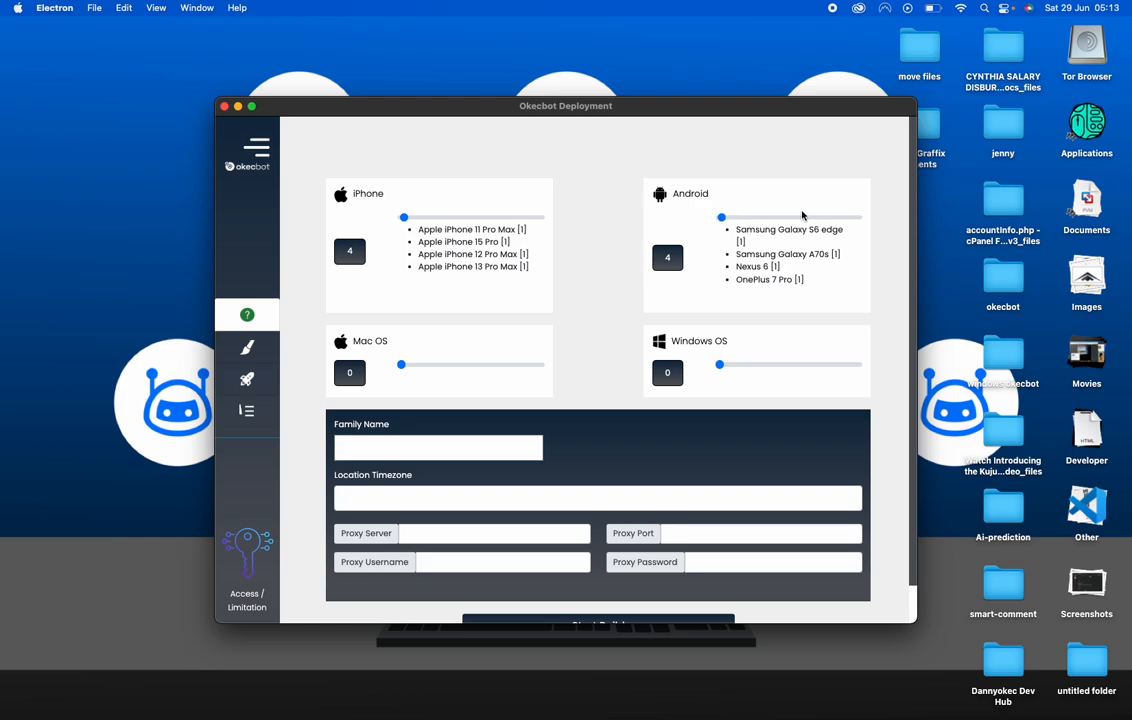
mouse_move(647, 390)
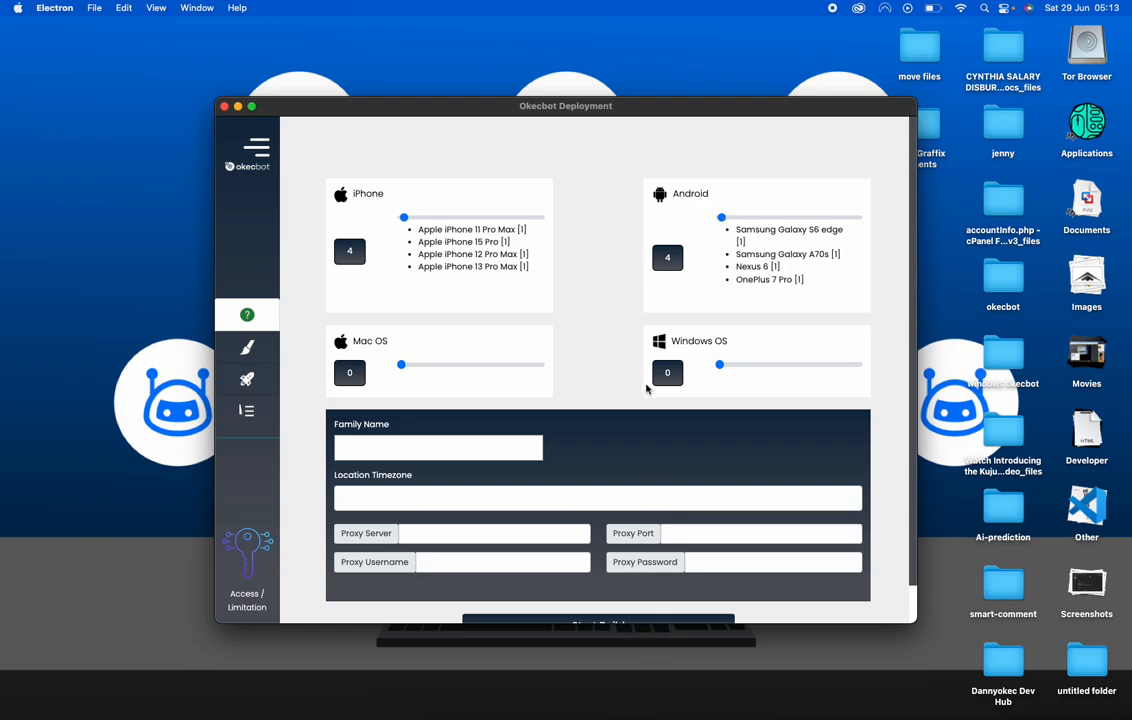
scroll(up, 3)
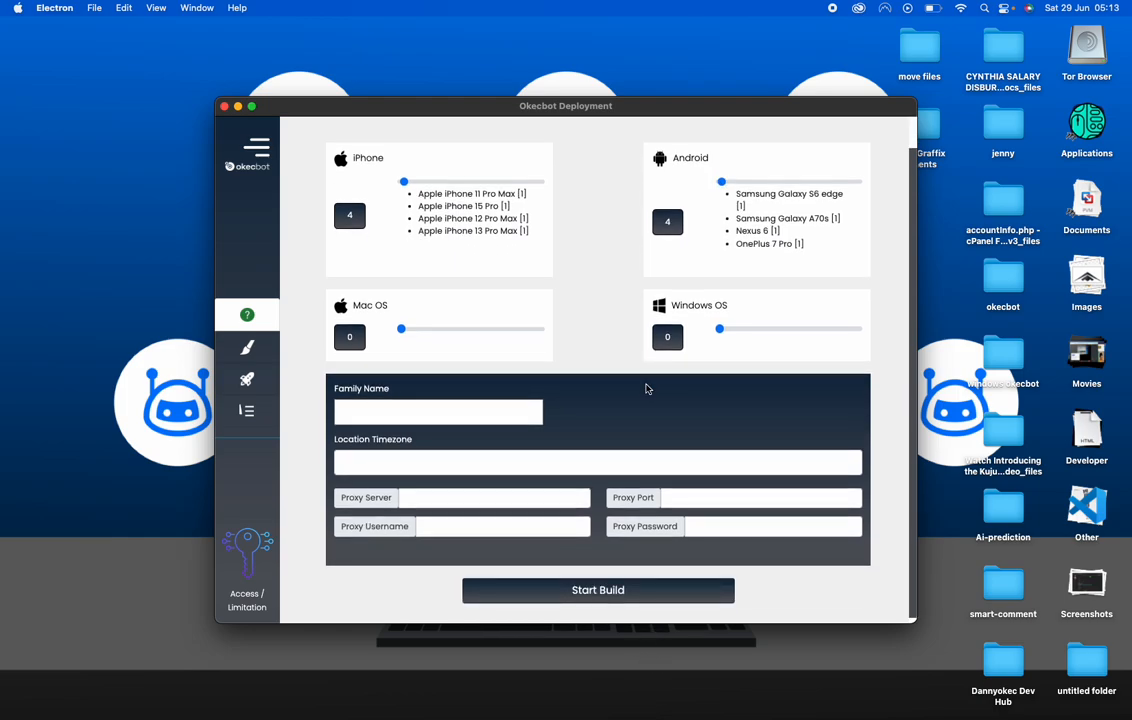
click(437, 411)
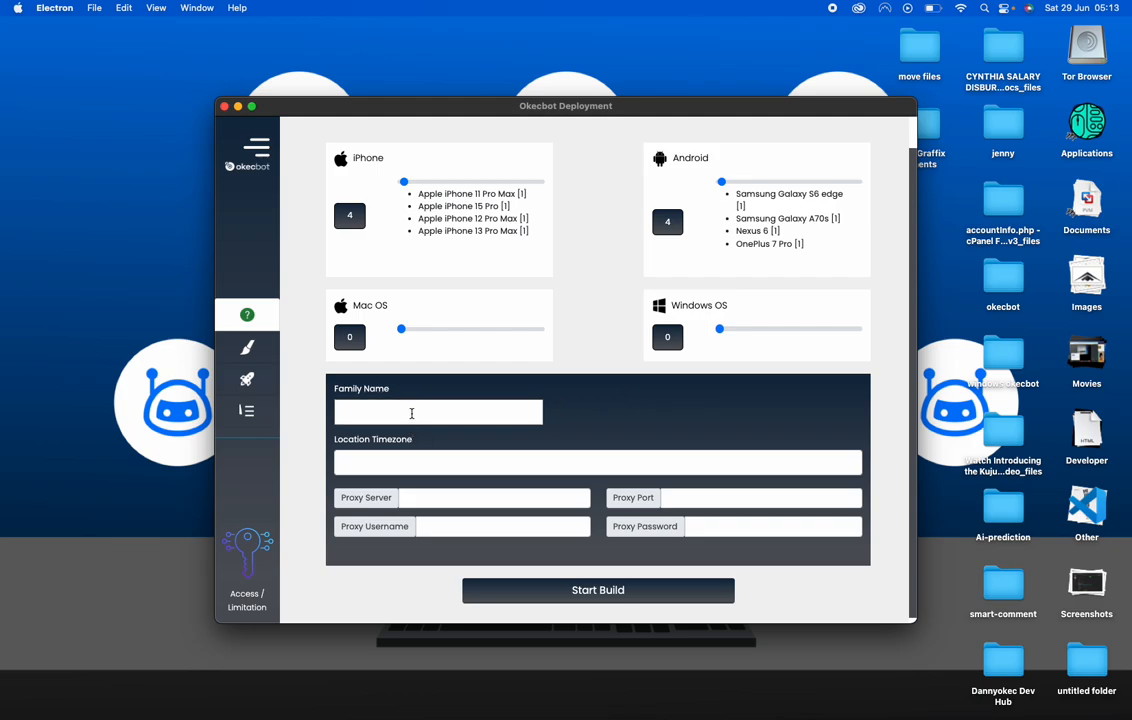
click(438, 412)
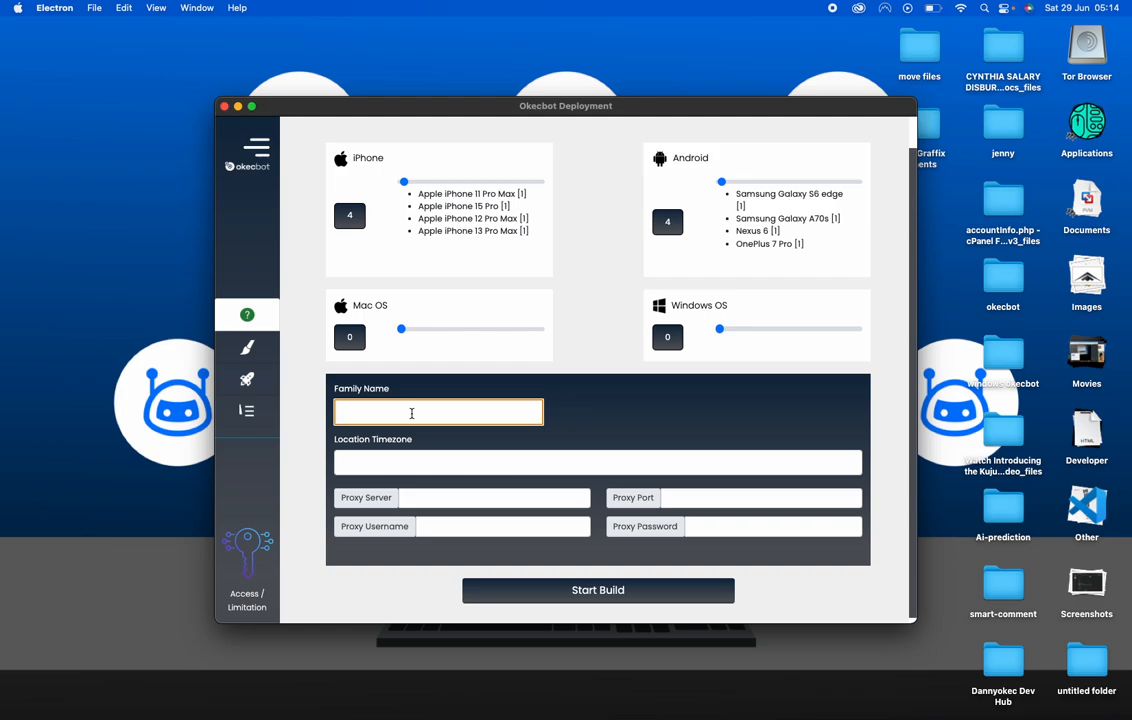
Enter 'youtube_comment' as the bots' family name
text(youtube)
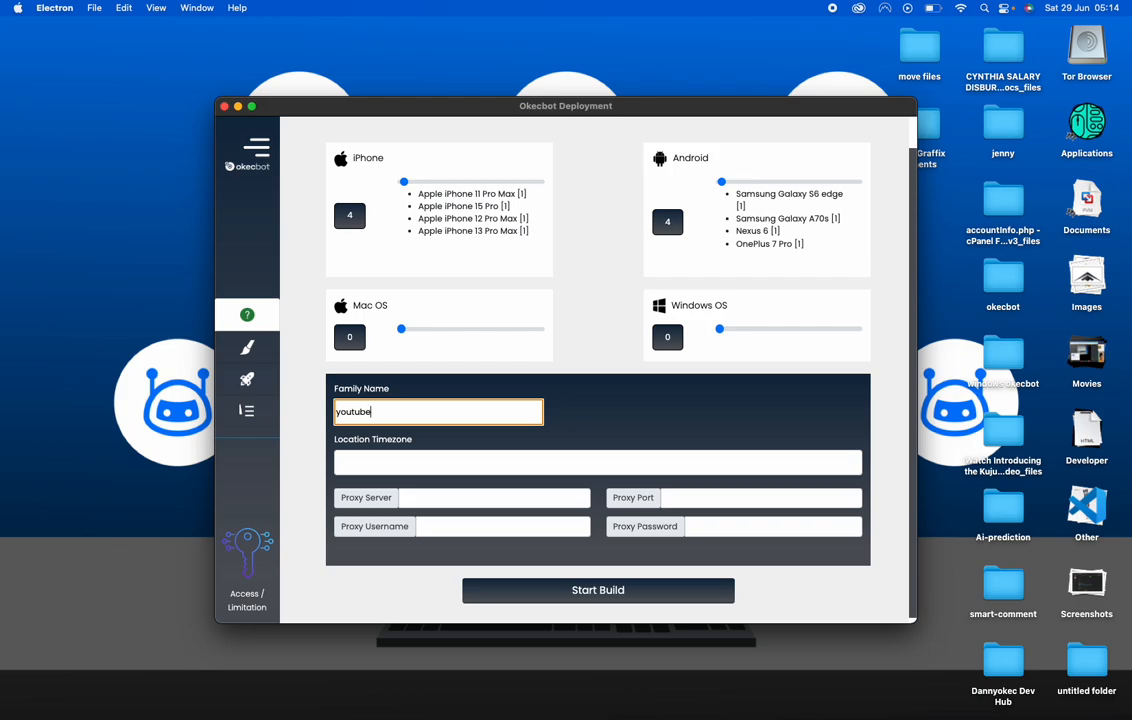
text(_comment)
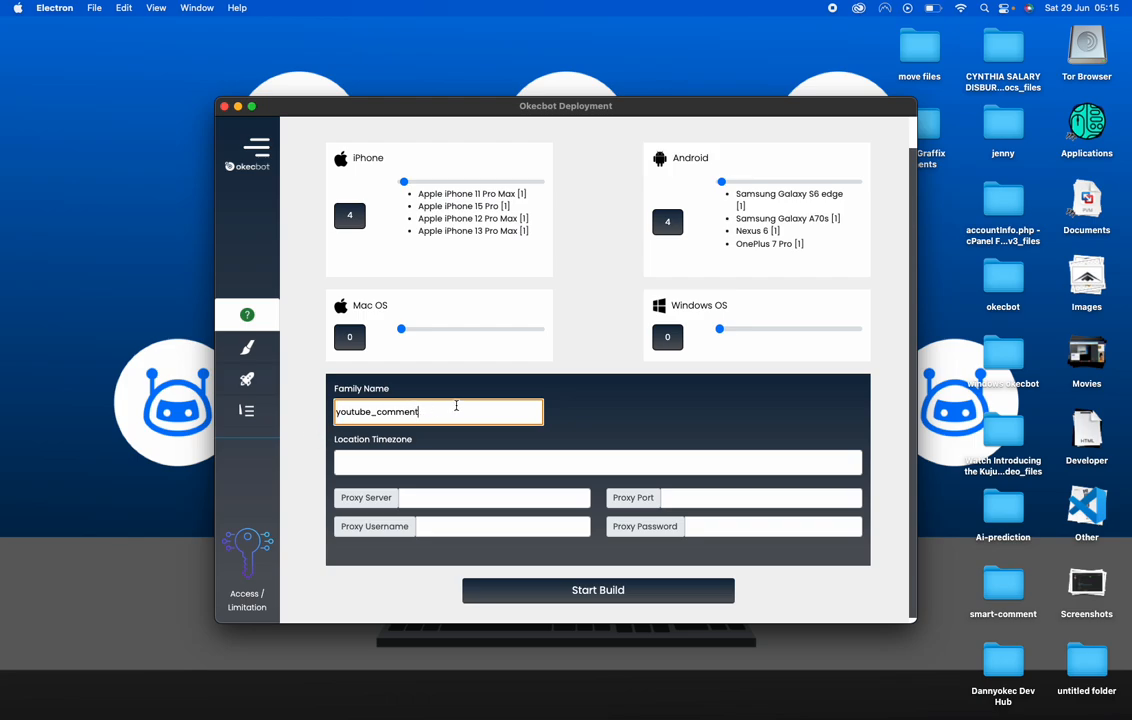
click(598, 462)
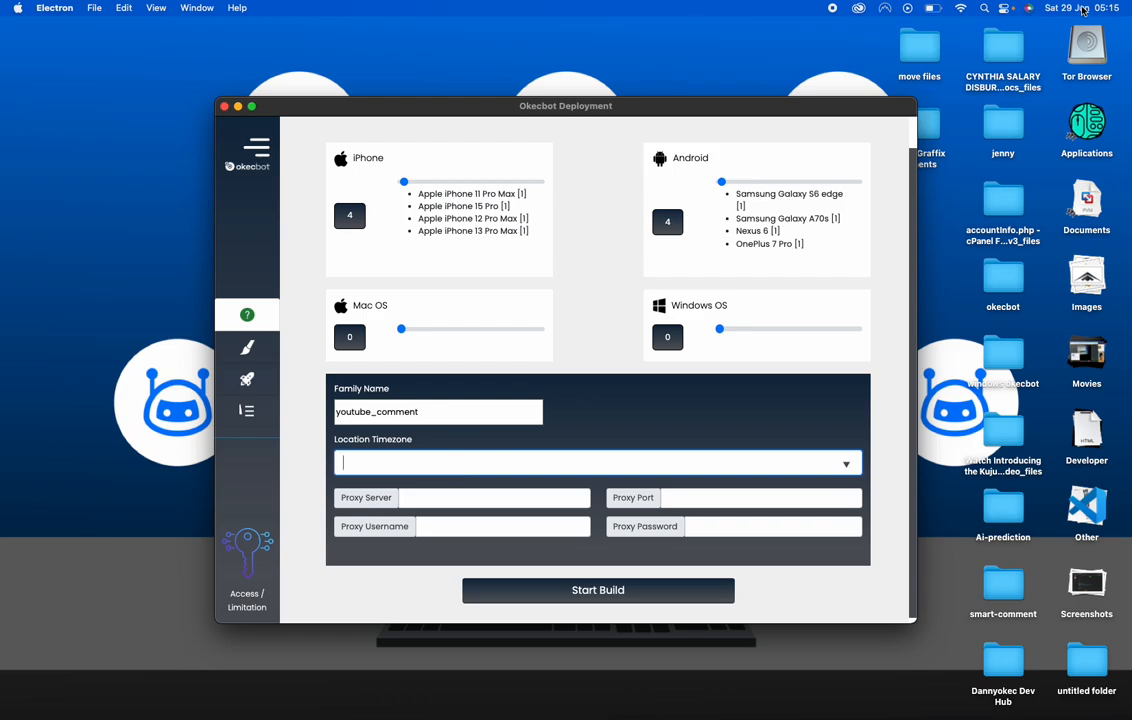
click(1074, 8)
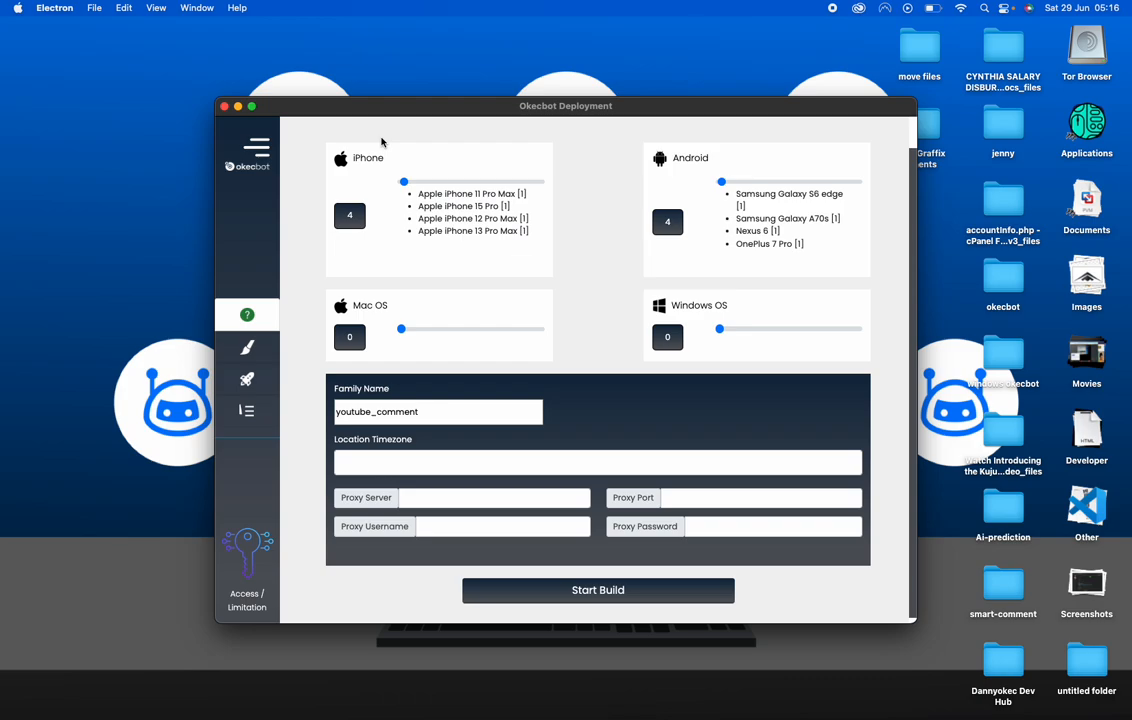
mouse_move(899, 44)
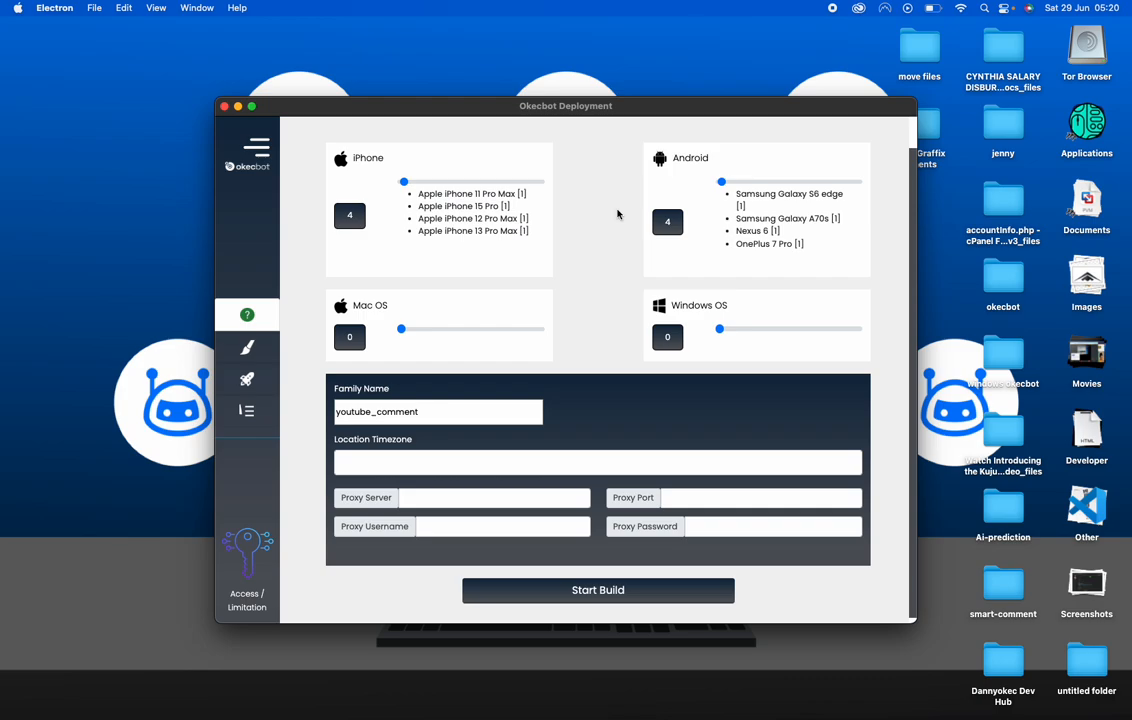
mouse_move(456, 716)
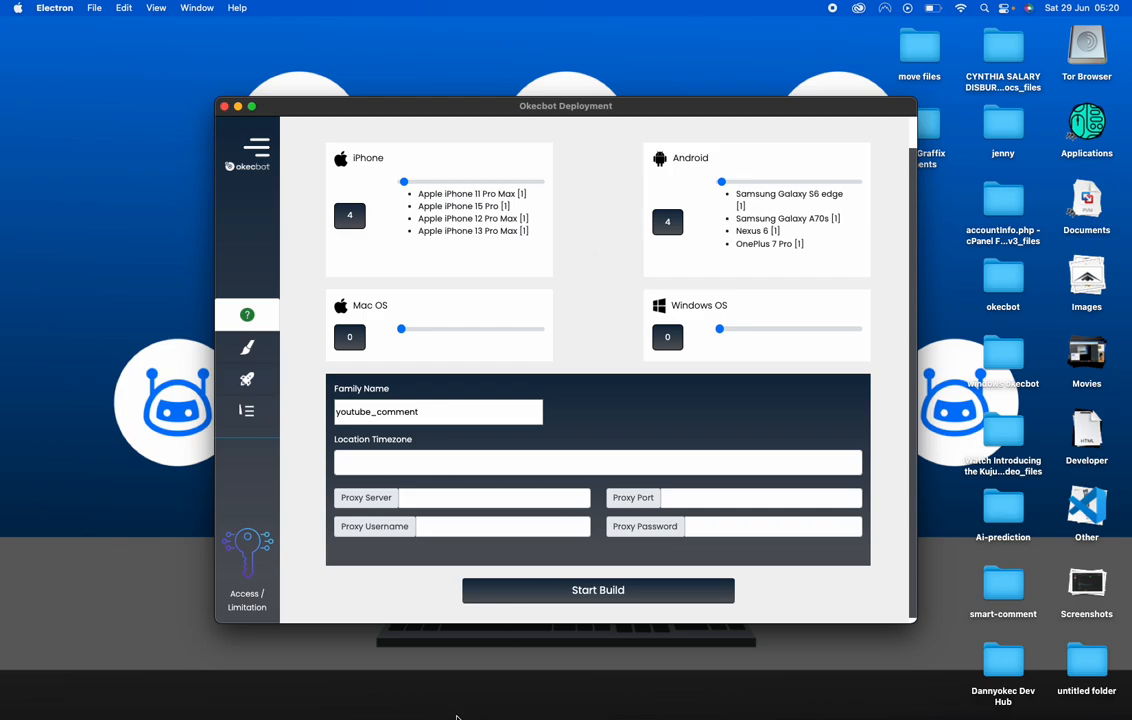
Search the timezone list for 'Africa/Lo' and choose Africa/Lagos
click(598, 462)
text(europe)
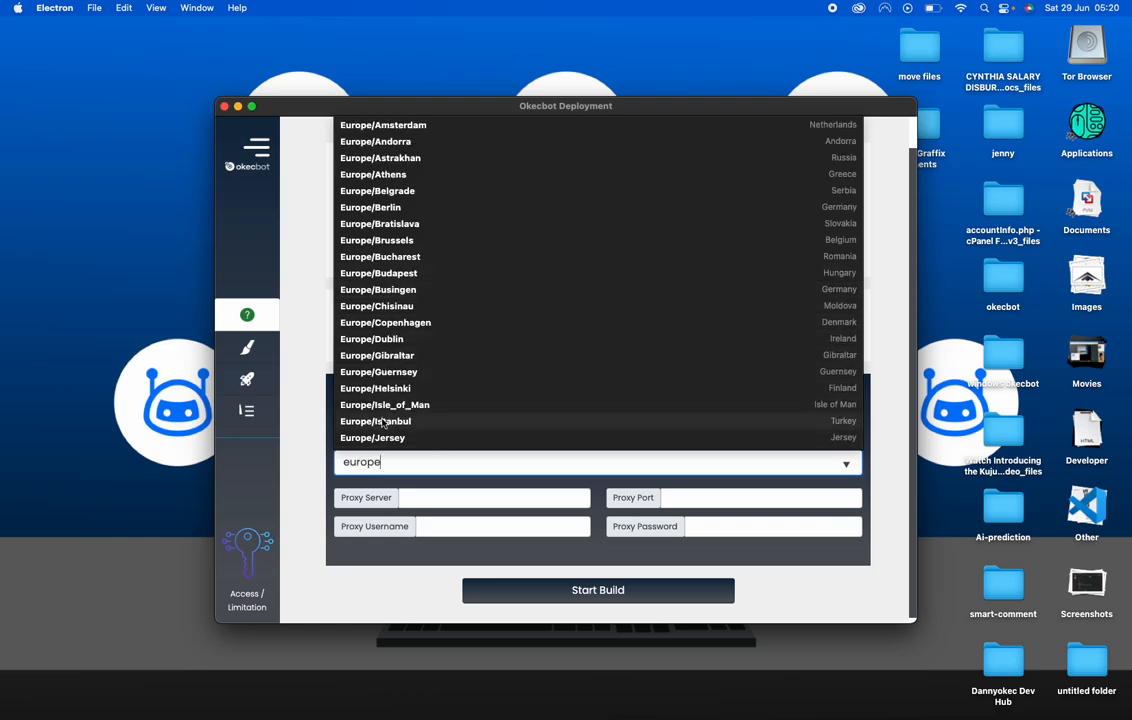
key(backspace)
text(A)
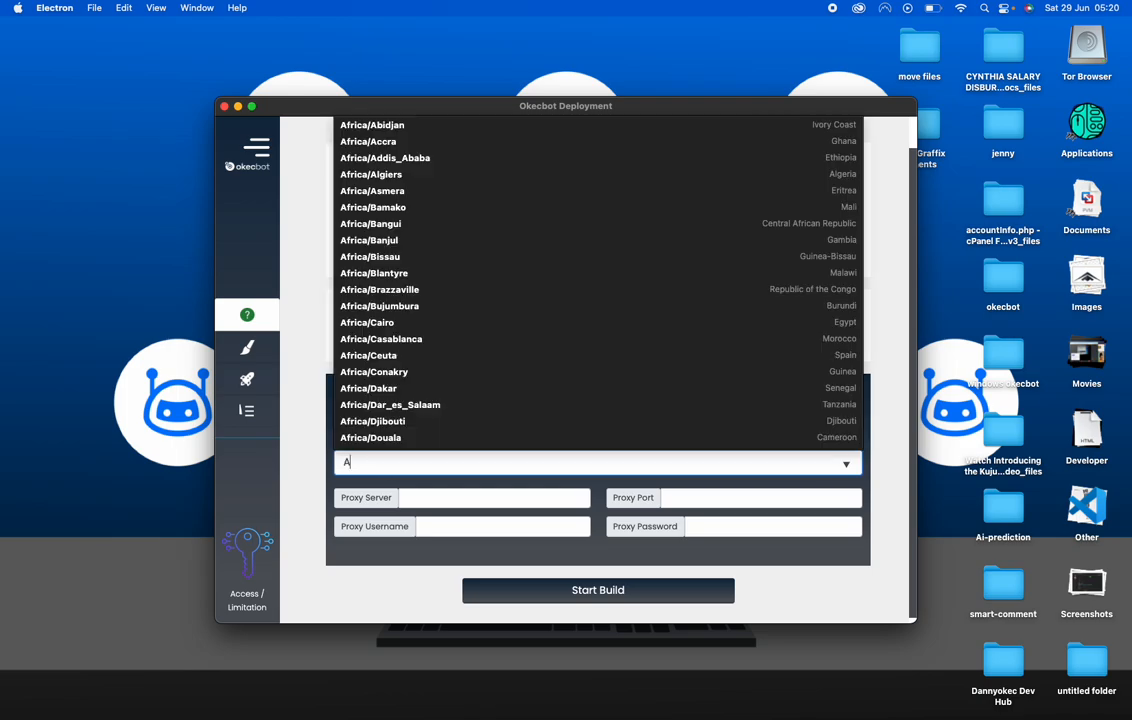
text(merica)
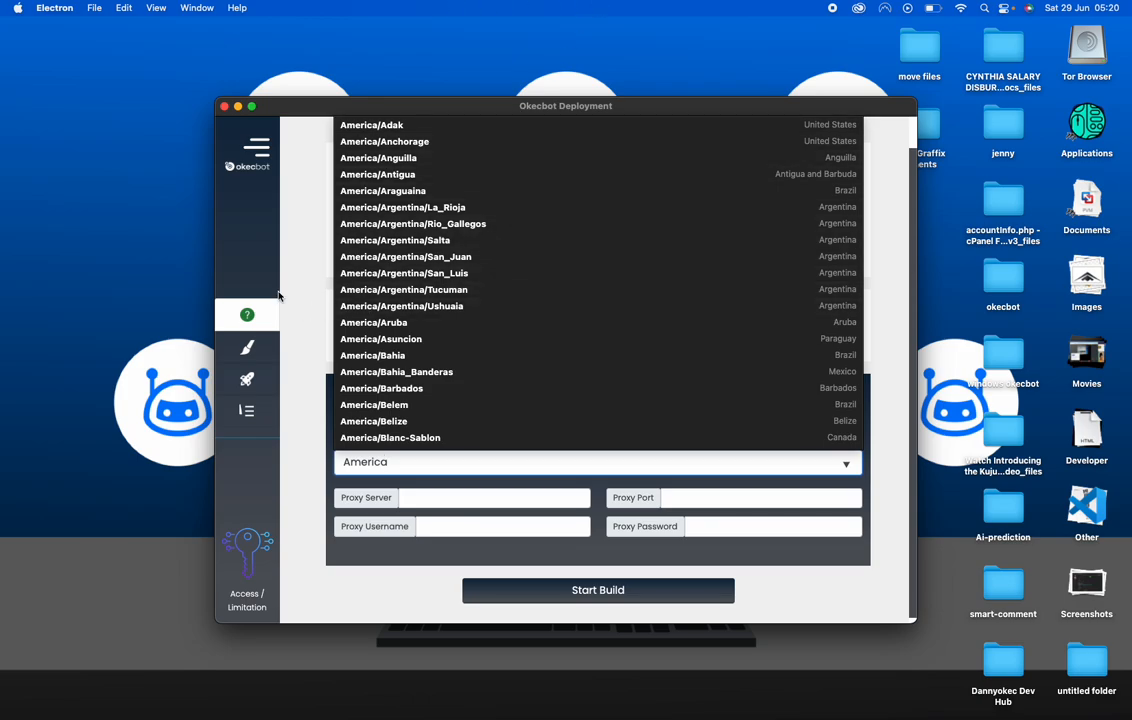
mouse_move(422, 355)
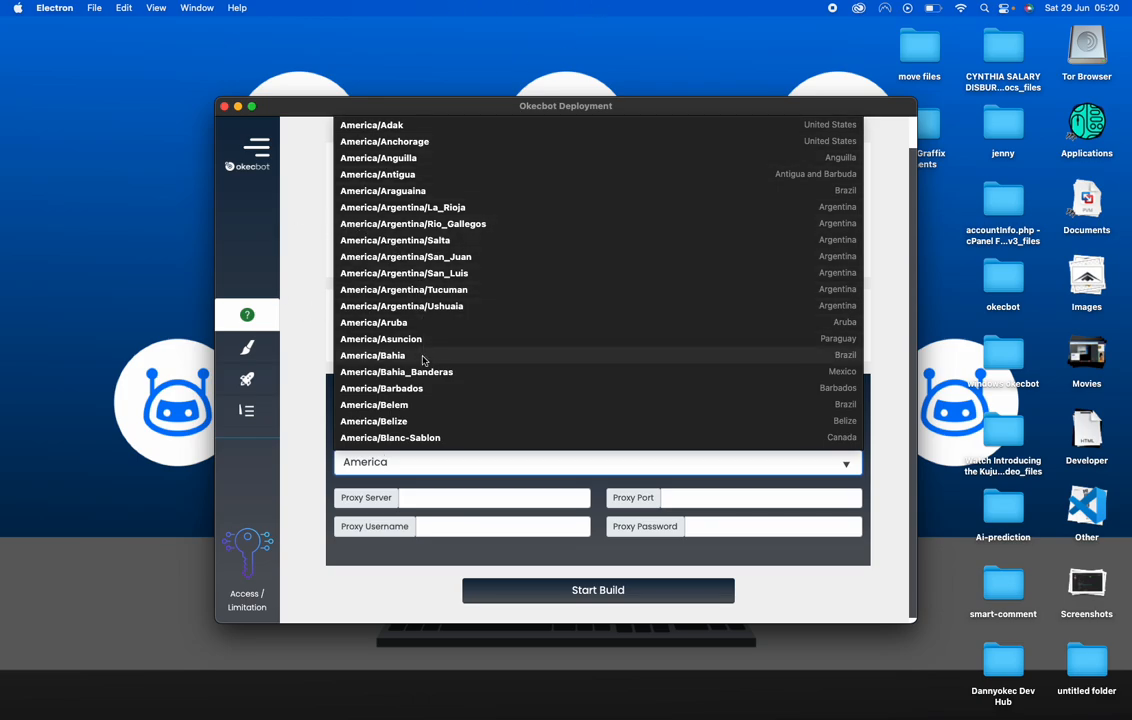
text(/)
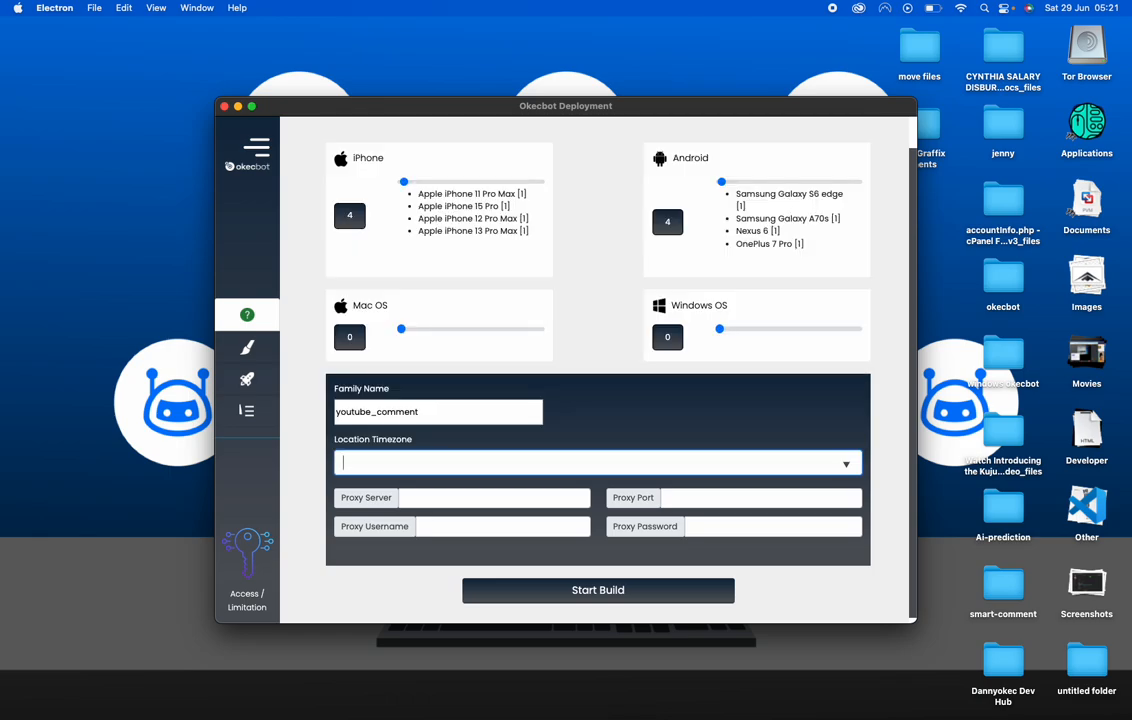
text(A)
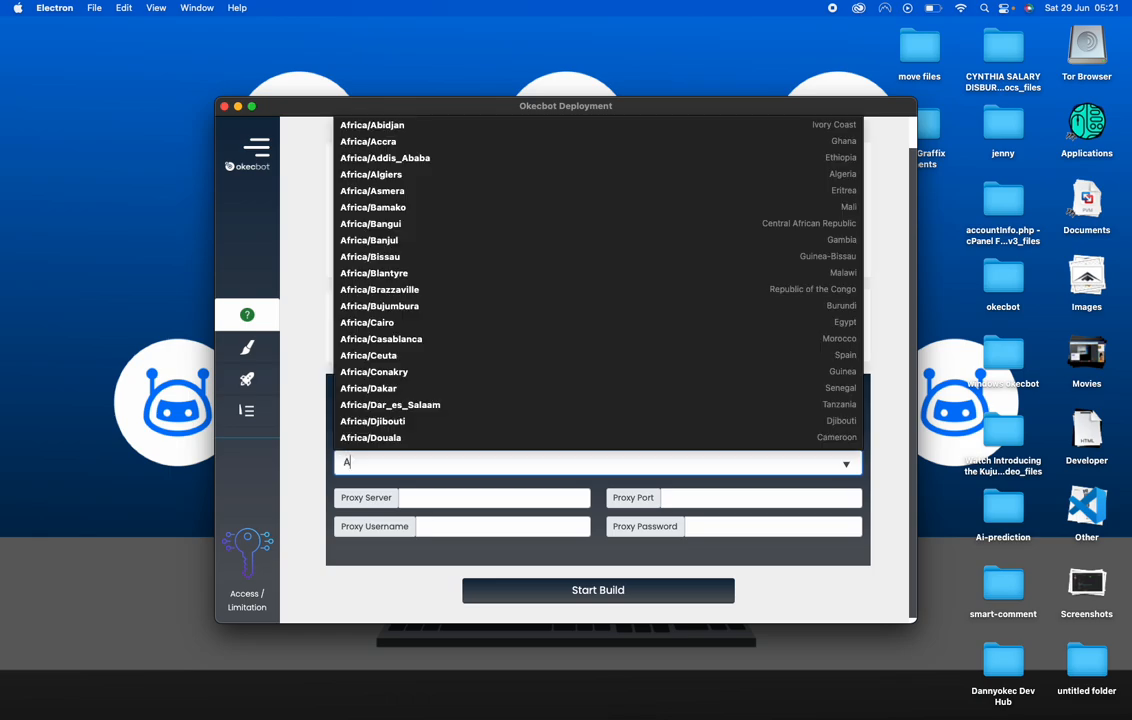
text(sia)
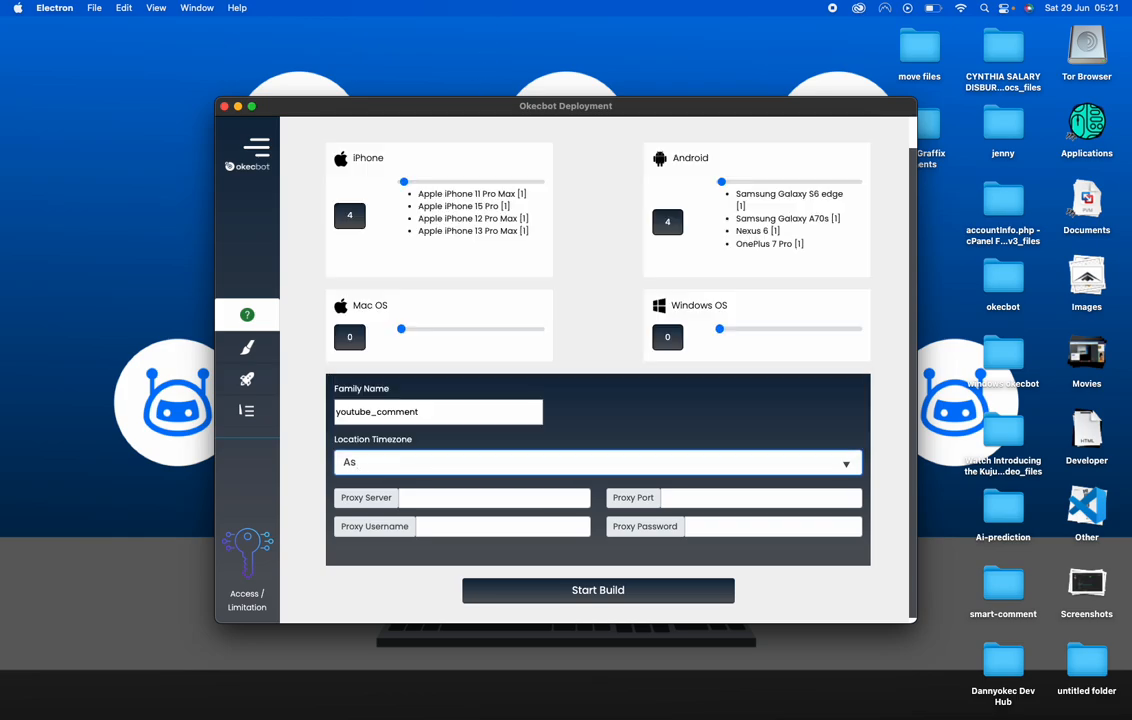
text(Africa)
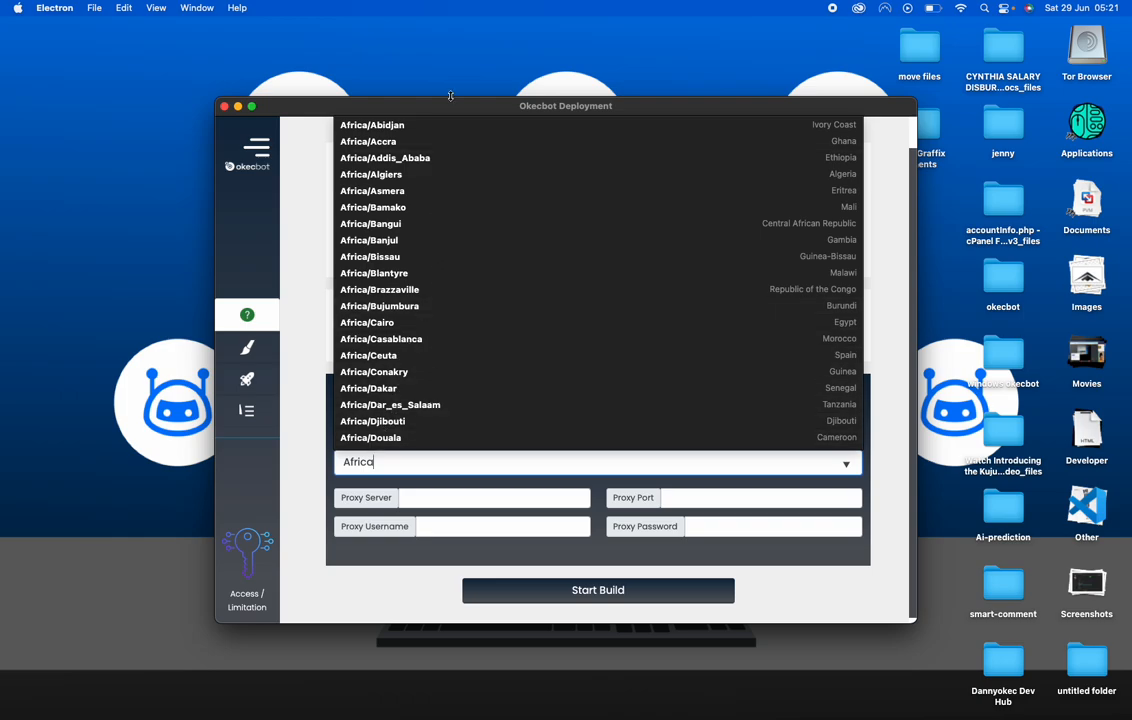
text(/L)
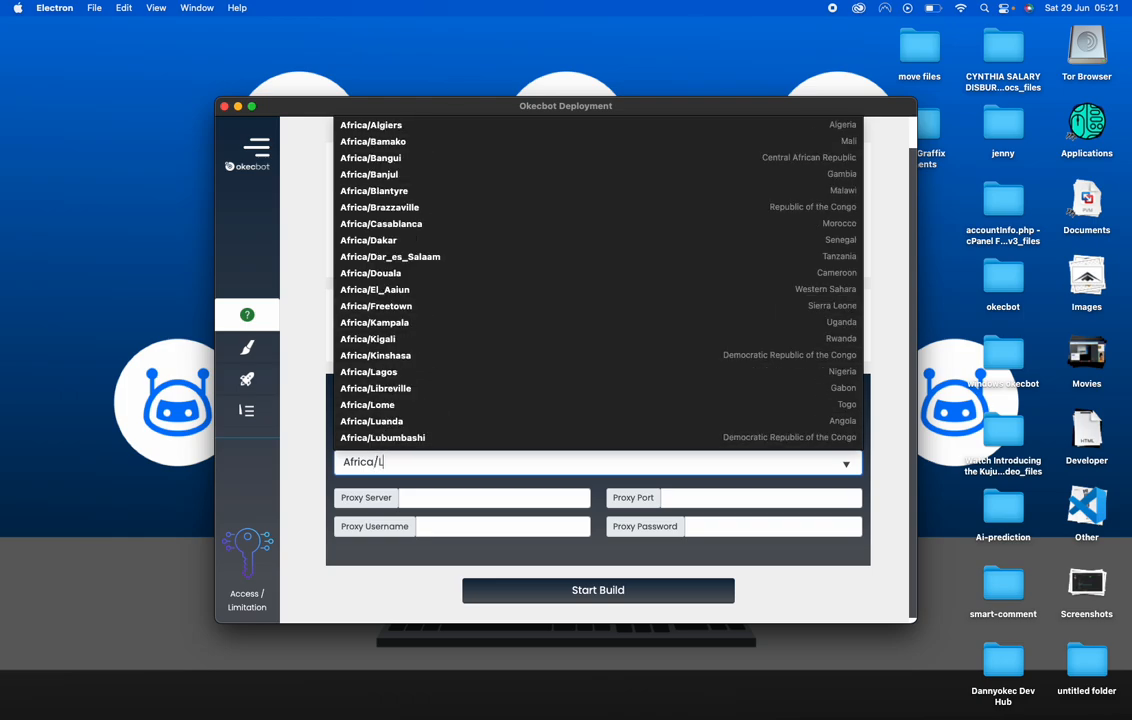
text(o)
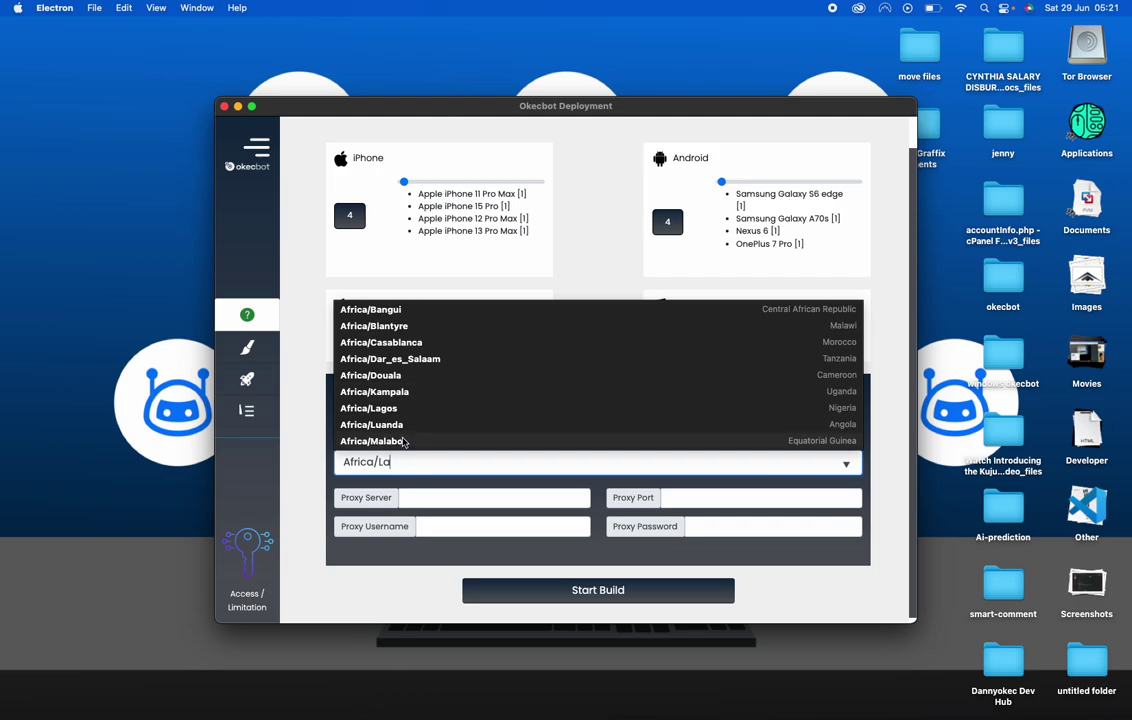
click(368, 408)
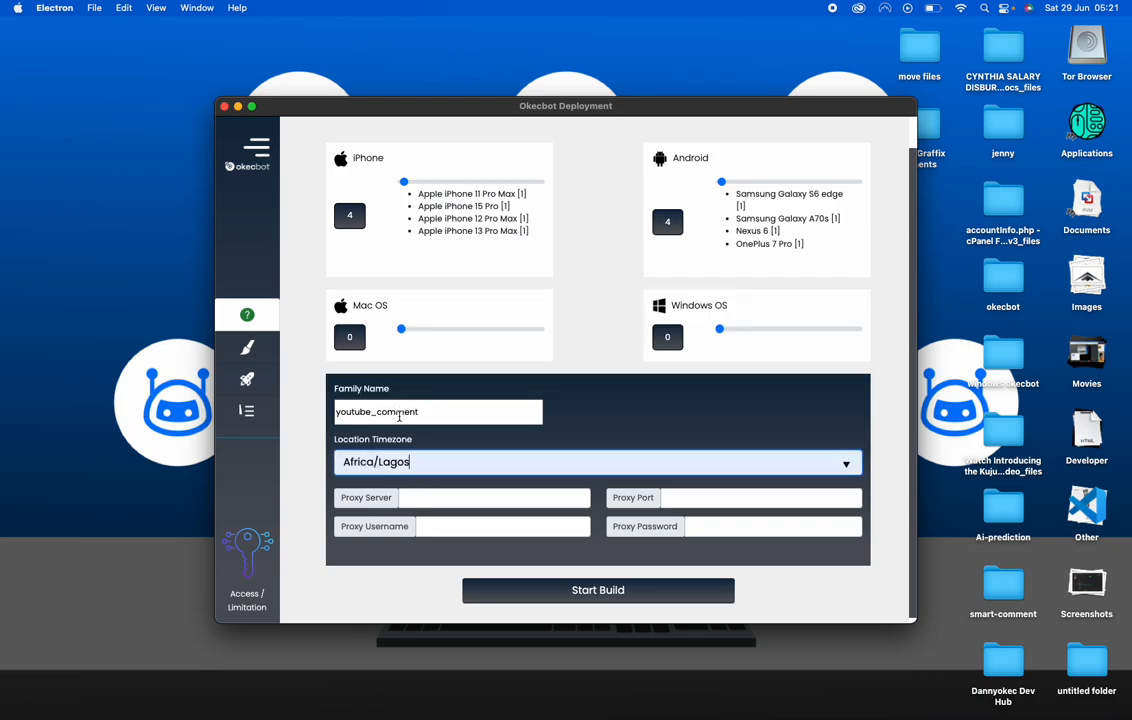
mouse_move(476, 486)
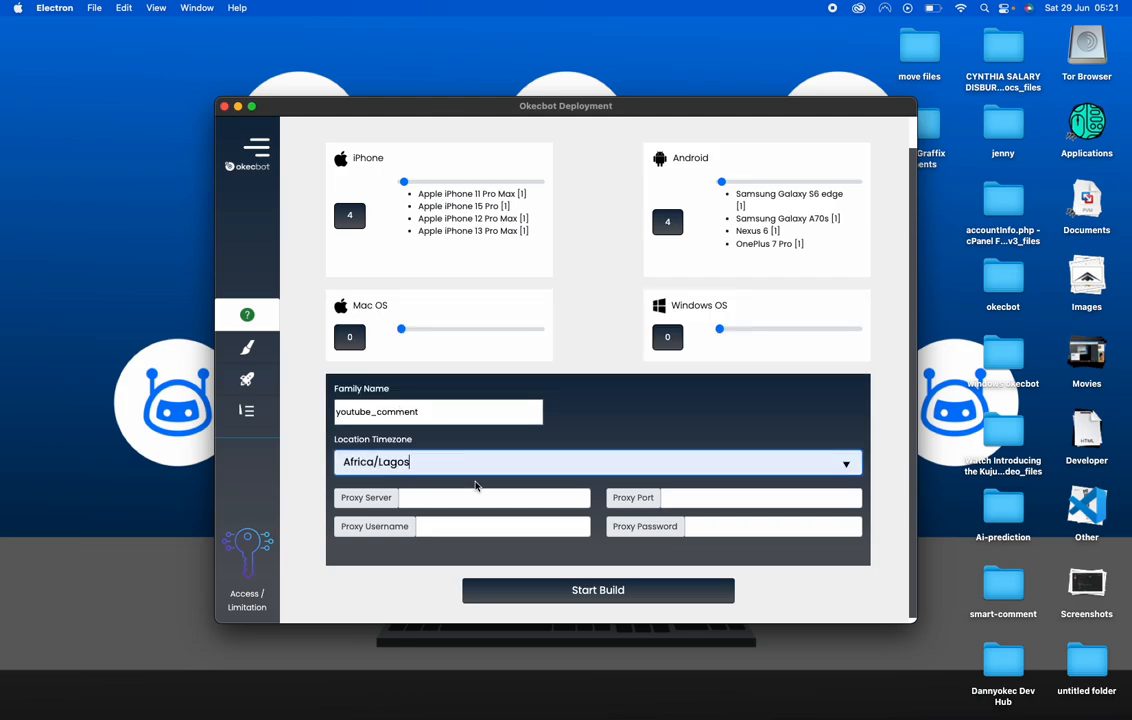
Start the build of the eight youtube_comment bots and wait for the upload log
click(598, 590)
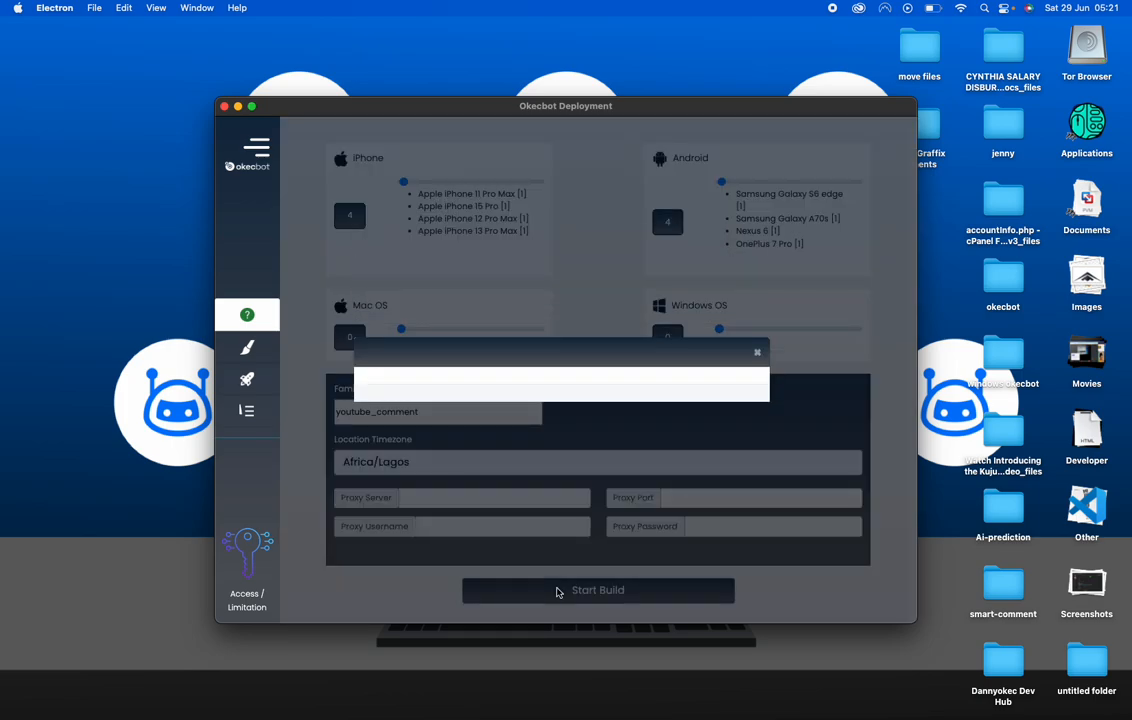
click(597, 590)
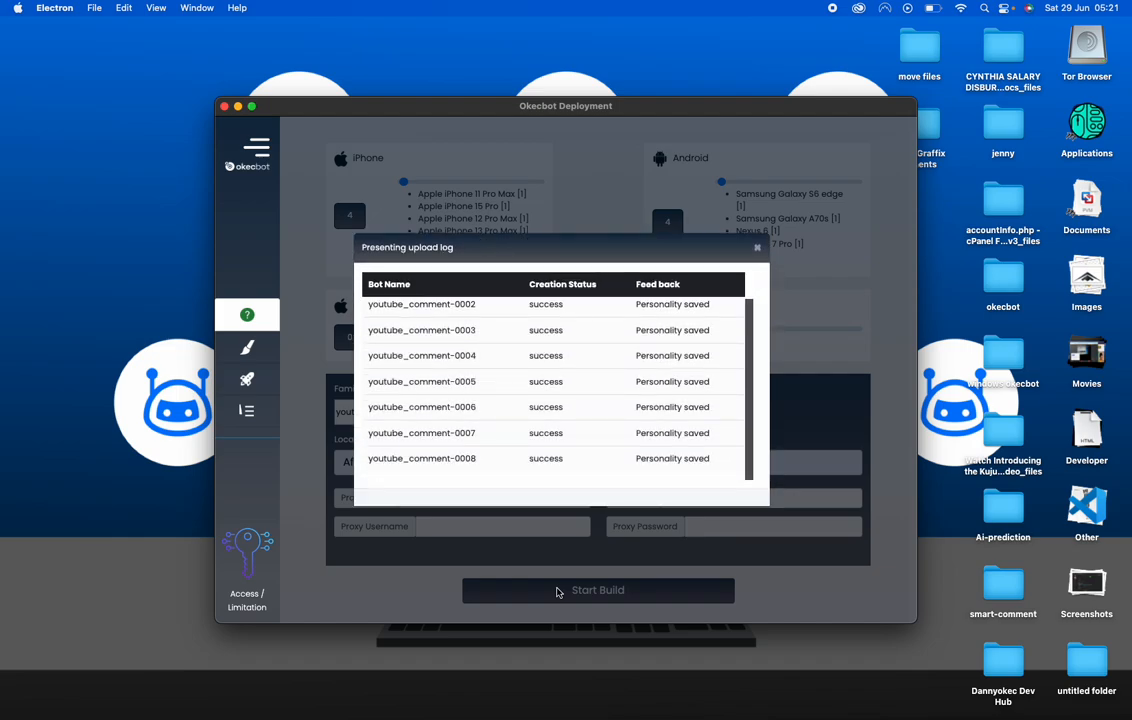
mouse_move(850, 322)
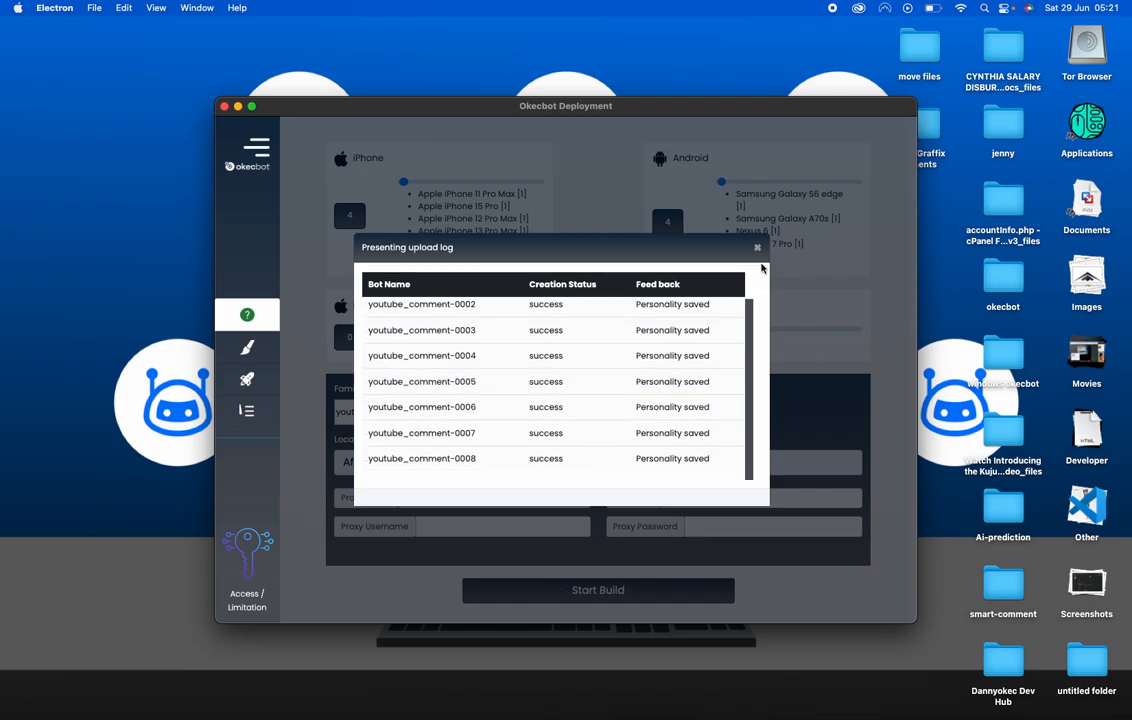
Dismiss the upload log to return to the Create Bots form with Africa/Lagos timezone
click(757, 247)
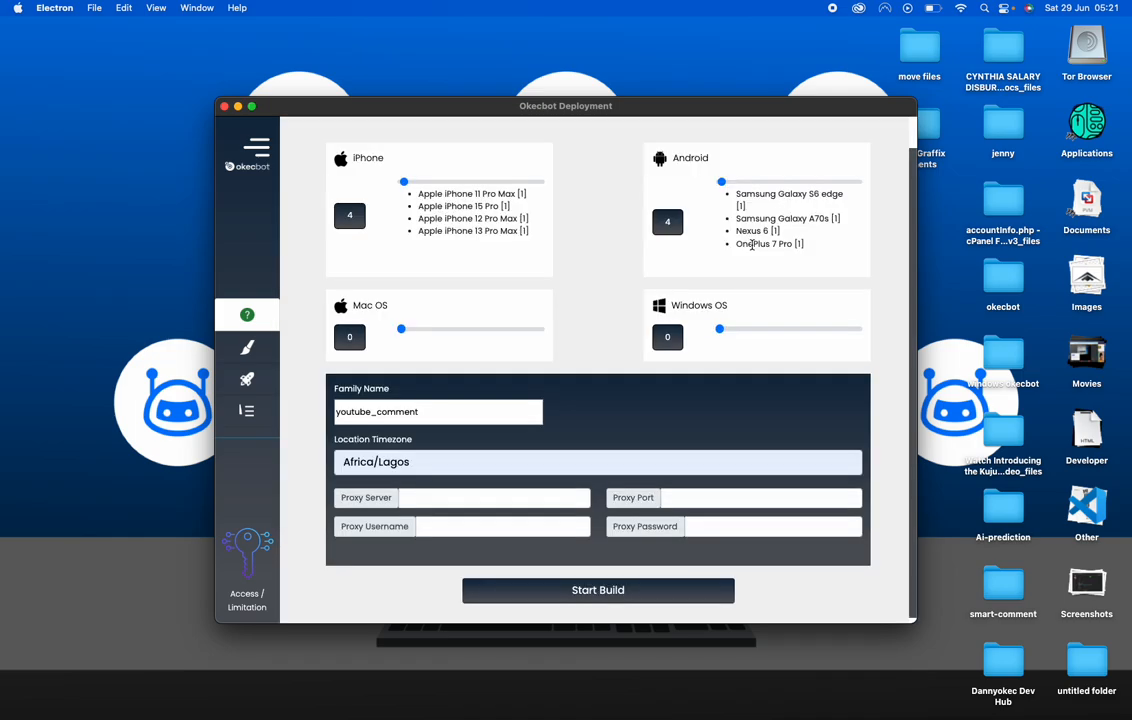
mouse_move(278, 462)
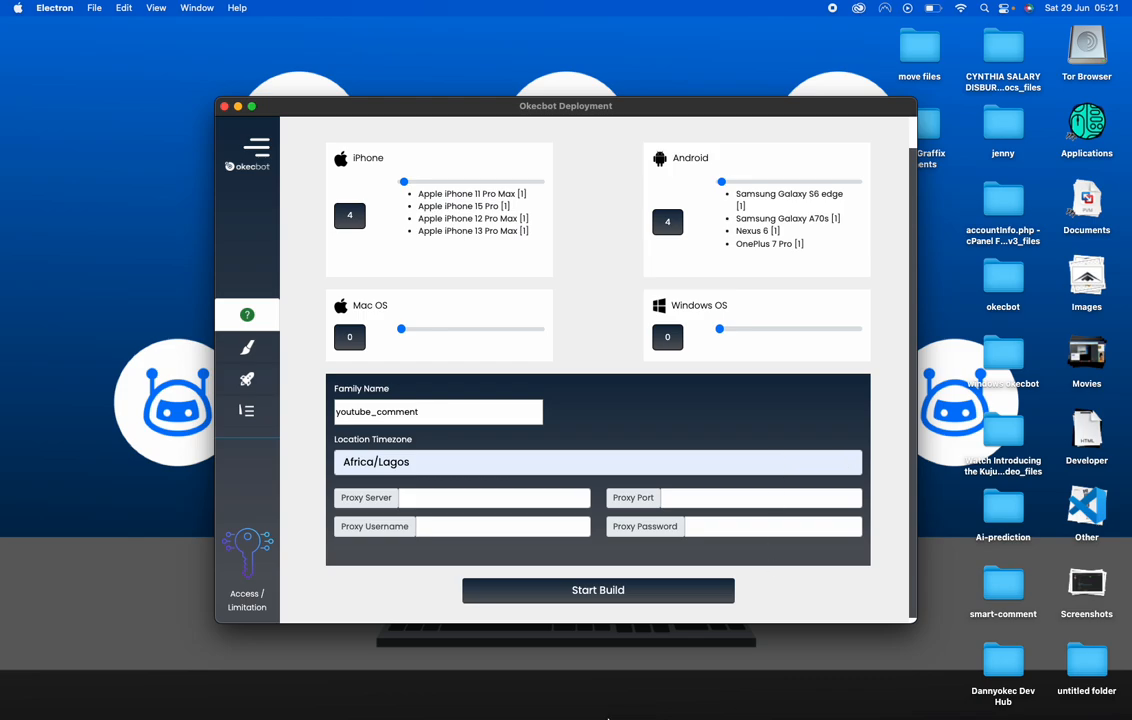
mouse_move(632, 694)
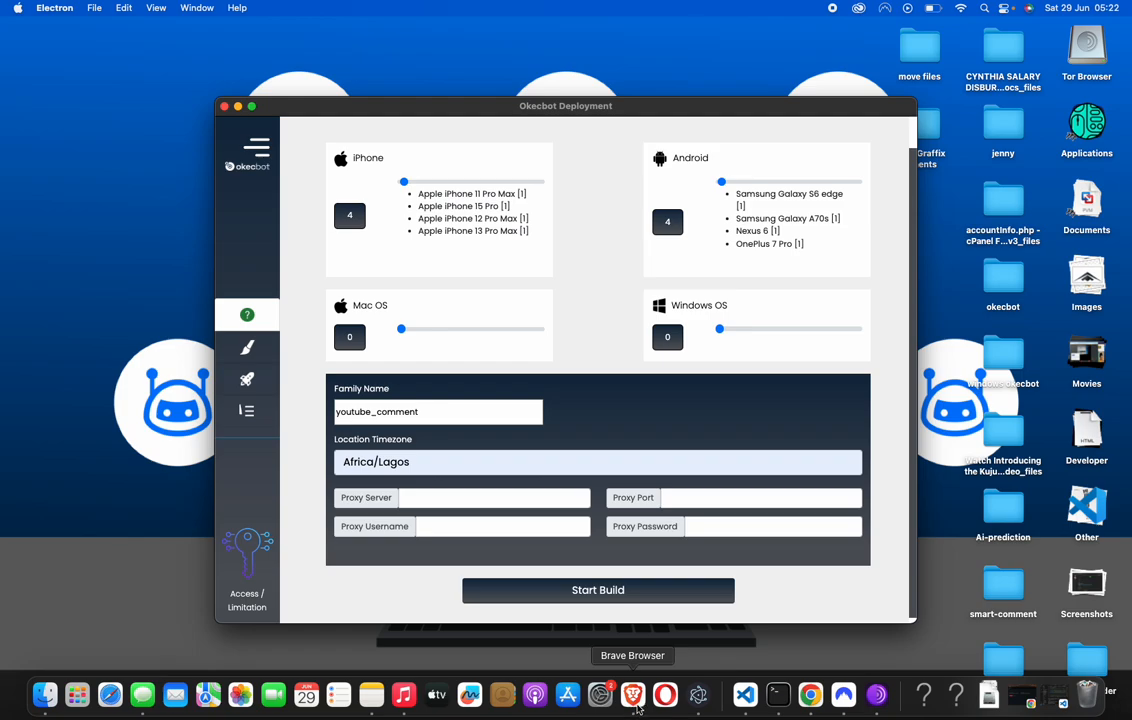
mouse_move(428, 27)
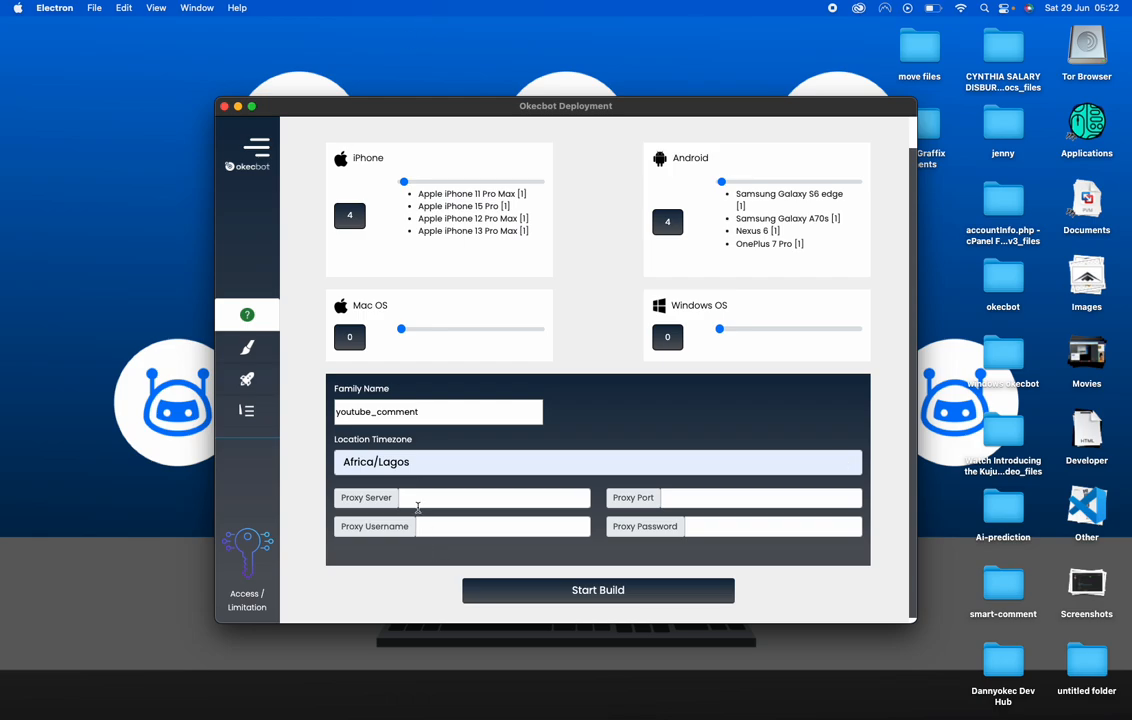
mouse_move(820, 444)
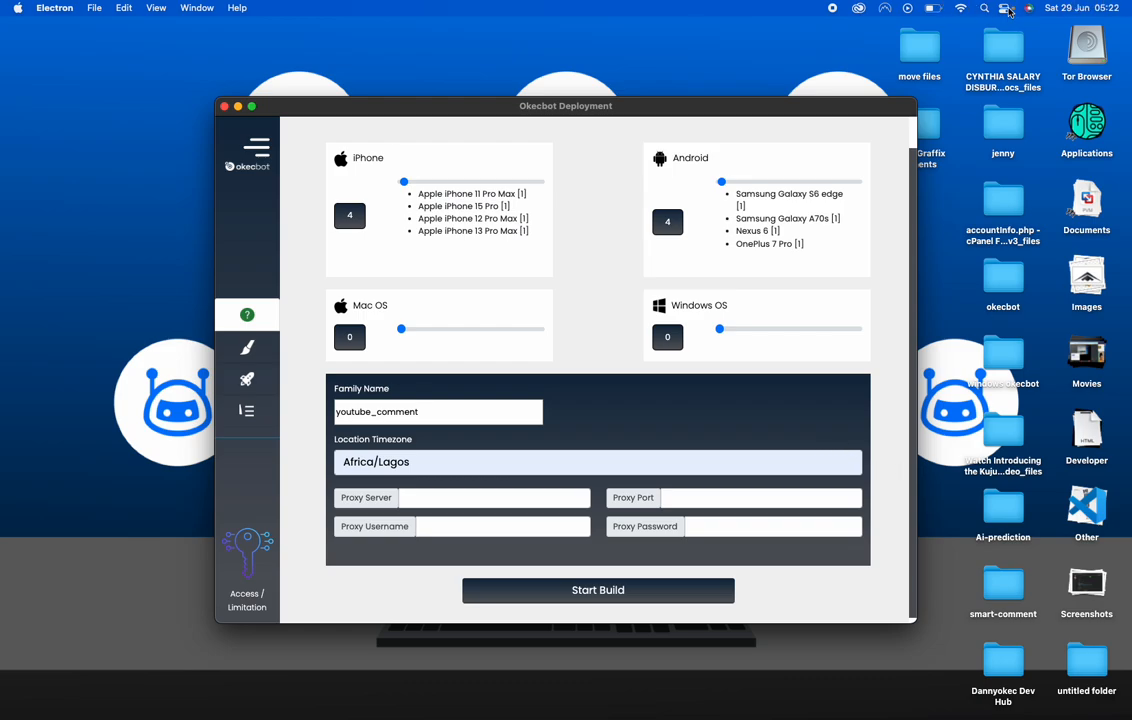
click(1080, 7)
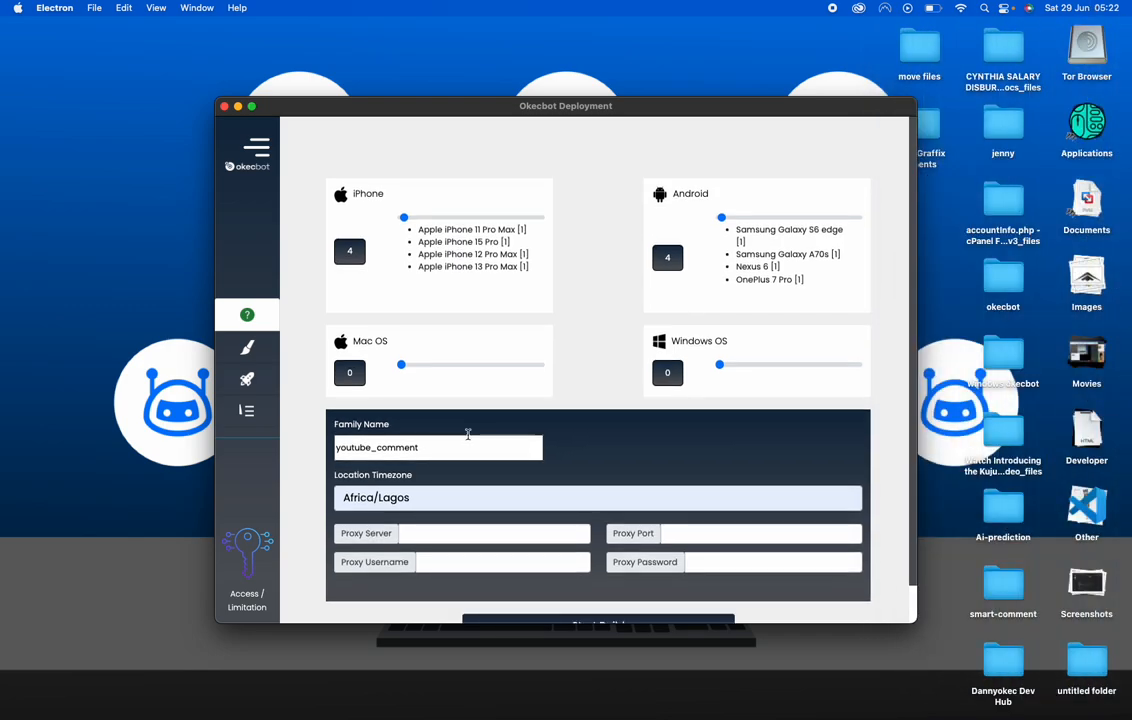
mouse_move(378, 85)
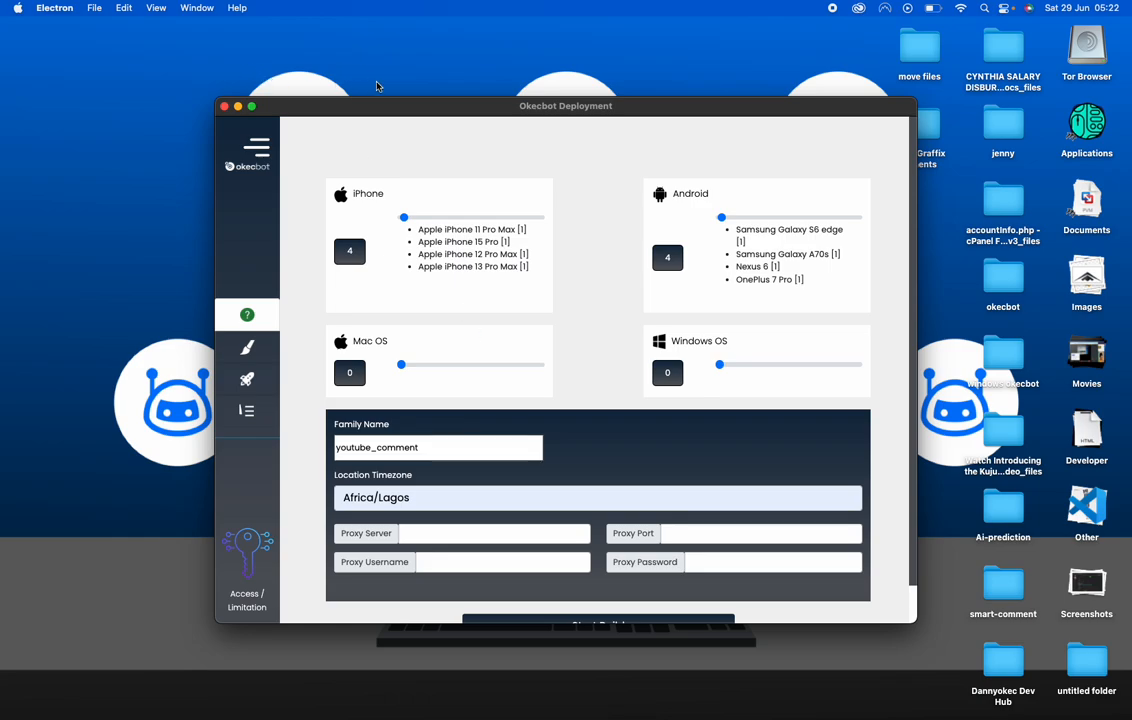
mouse_move(585, 173)
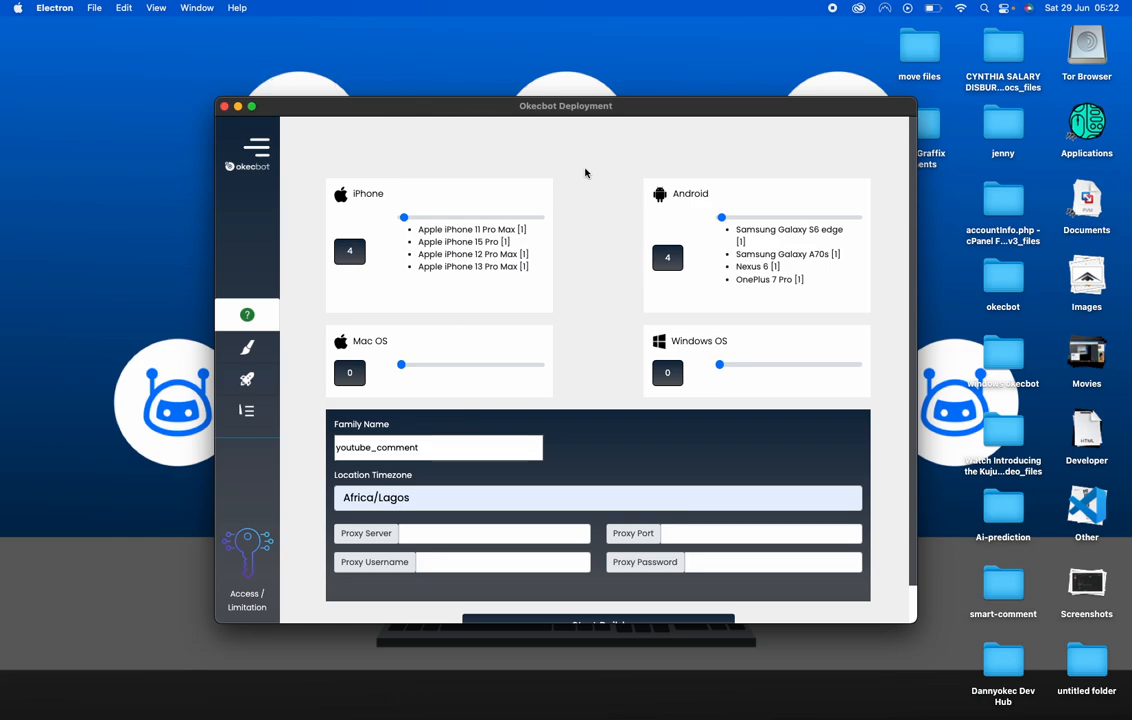
mouse_move(602, 475)
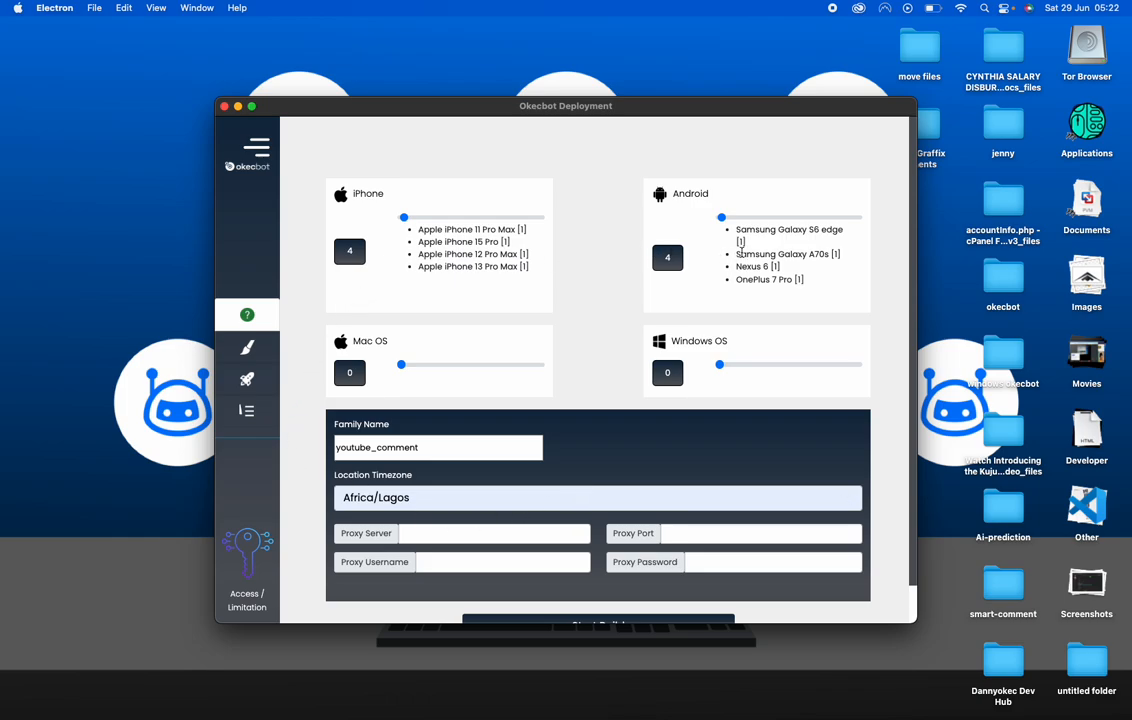
mouse_move(560, 630)
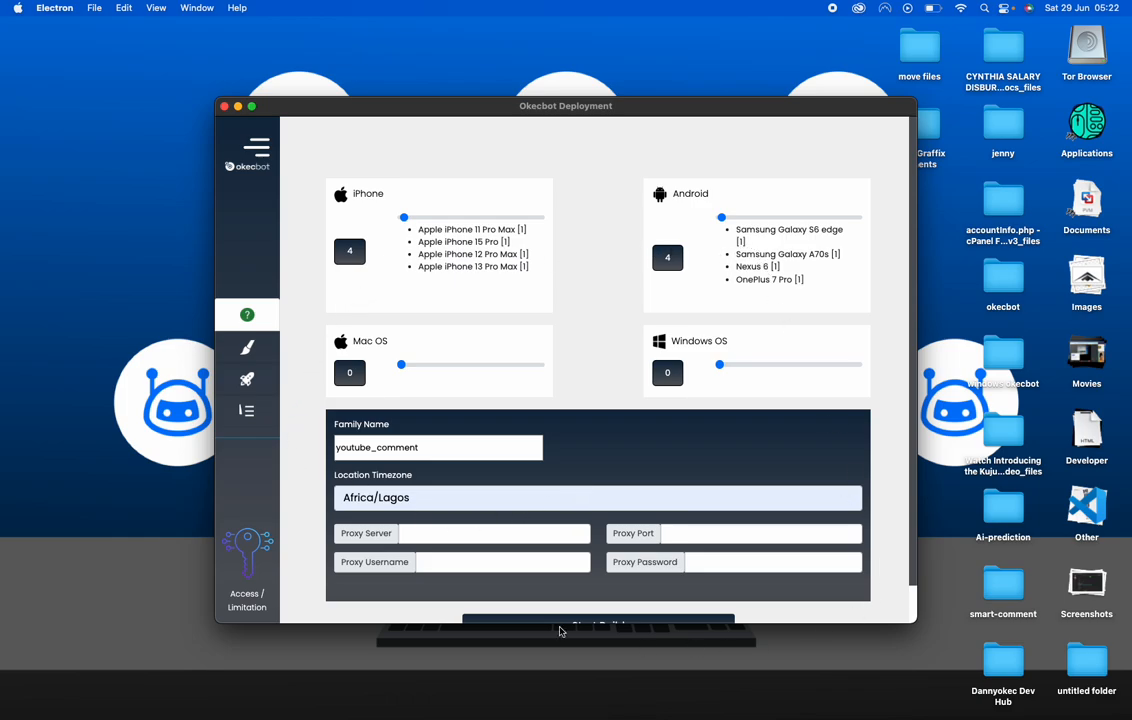
mouse_move(641, 363)
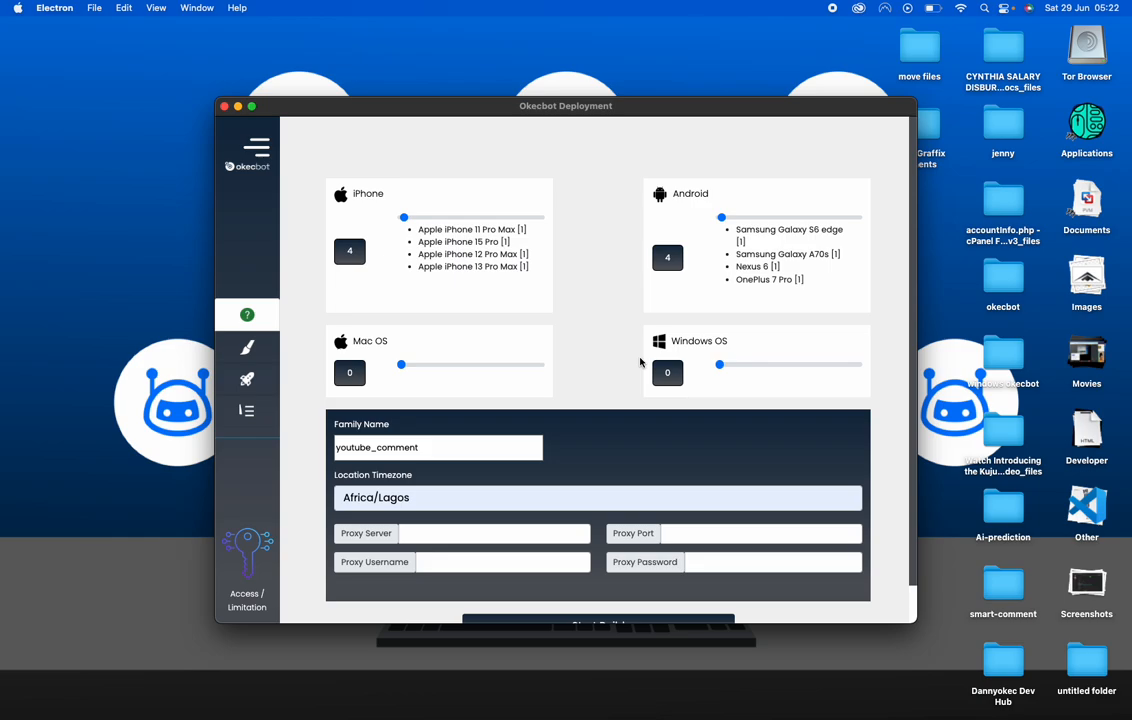
mouse_move(931, 143)
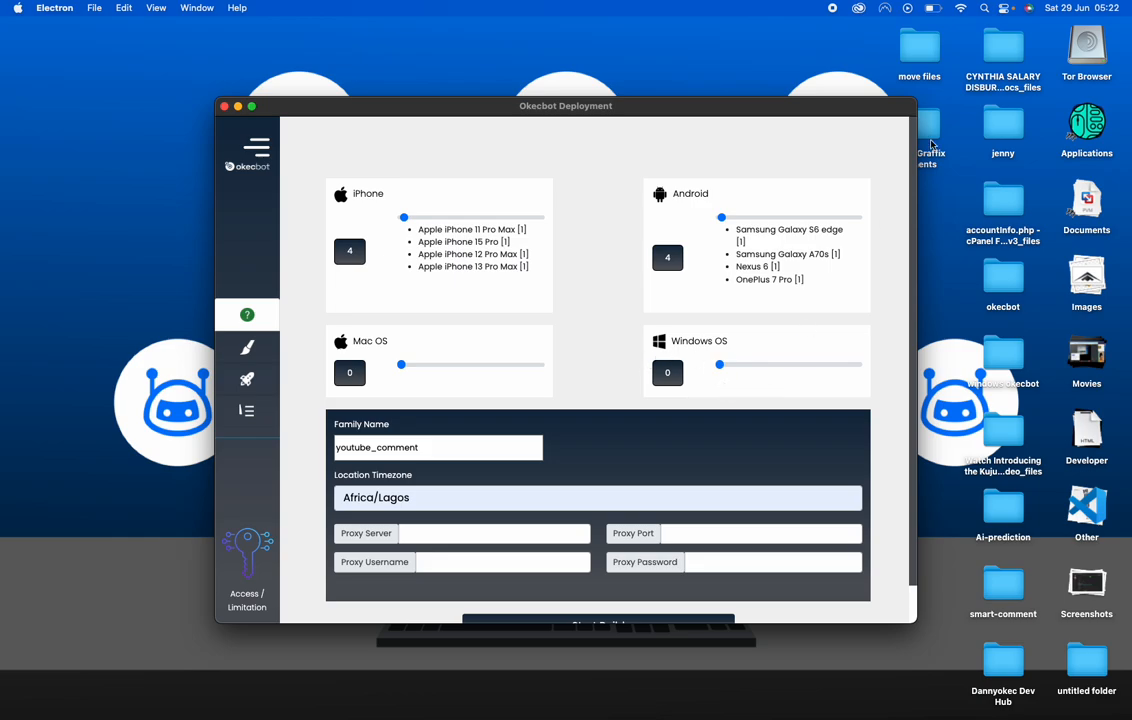